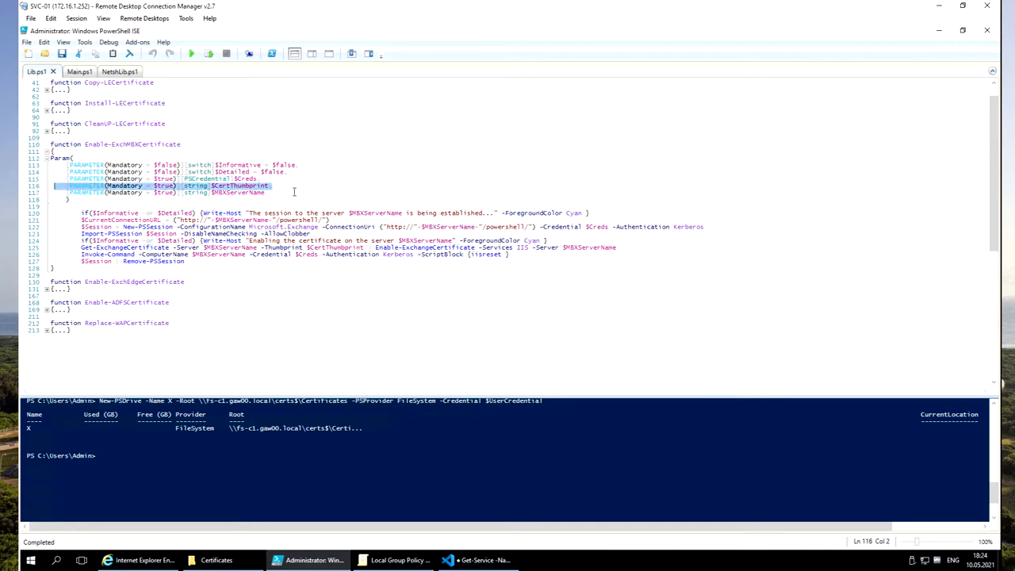
Step: Leave the ISE script and bring up ADSI Edit at the Exchange organization's CN=Servers container
{"action": "left_click", "coordinate": [249, 193]}
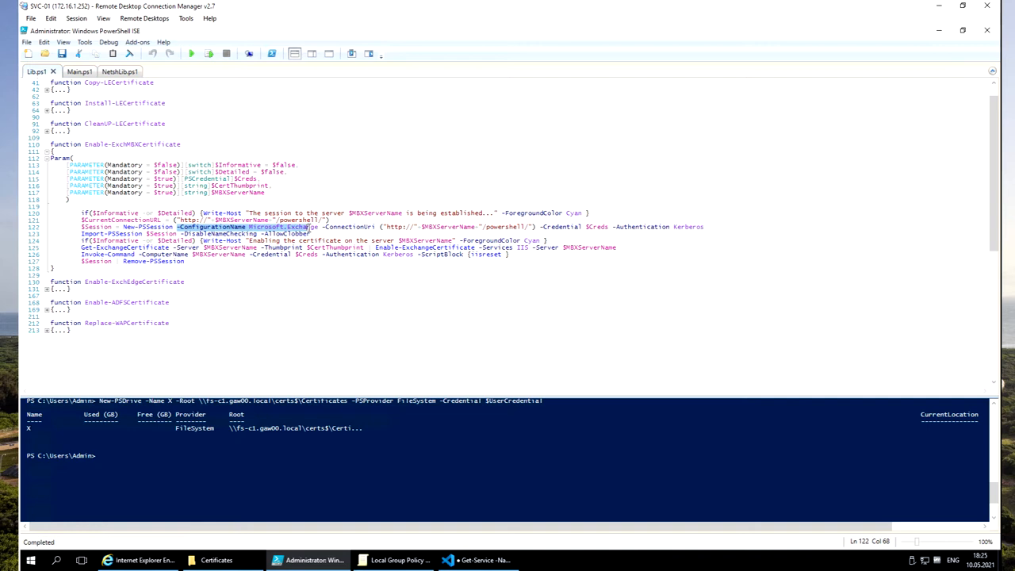
{"action": "left_click", "coordinate": [470, 173]}
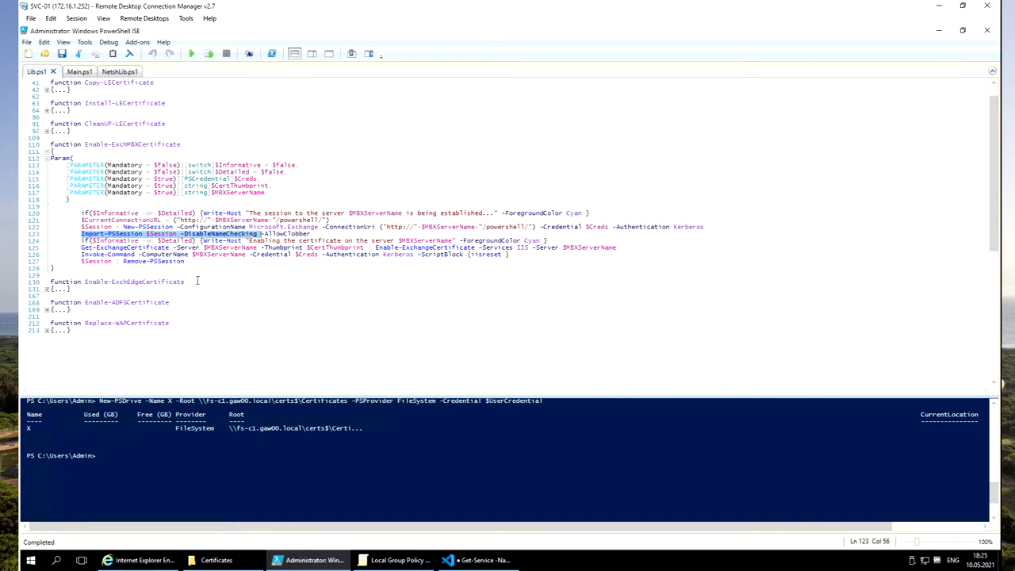
{"action": "mouse_move", "coordinate": [428, 266]}
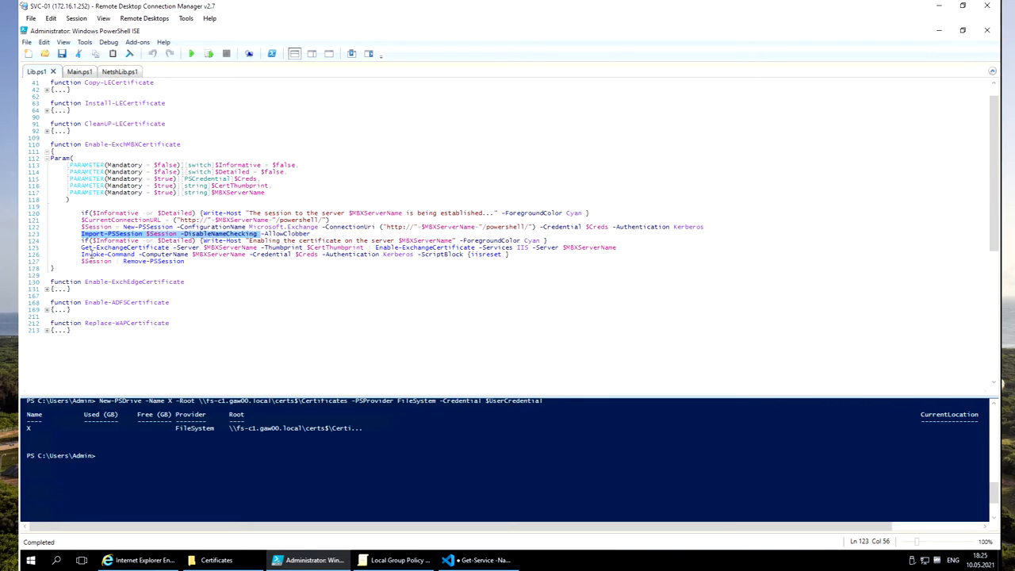
{"action": "left_click", "coordinate": [94, 248]}
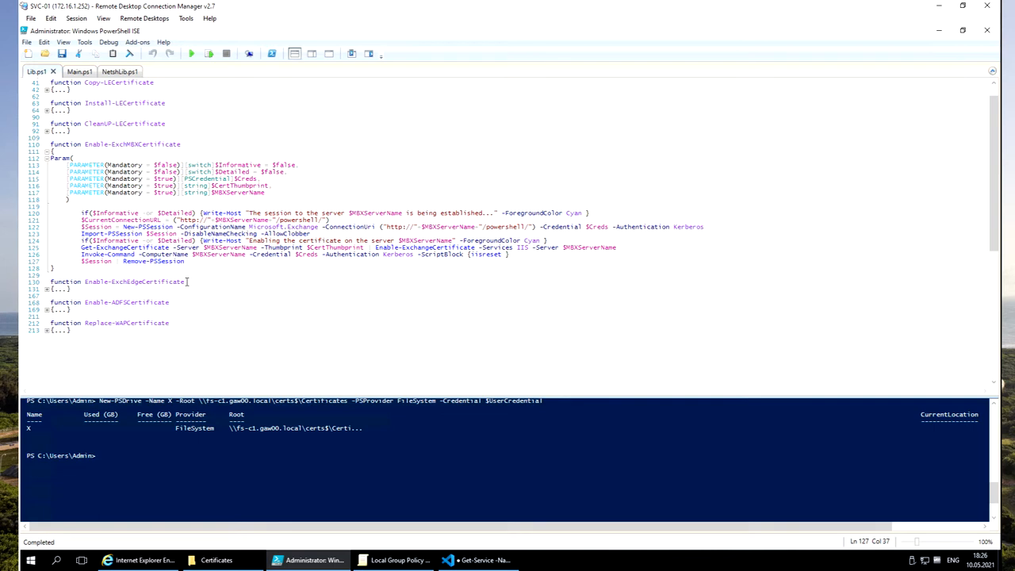
{"action": "mouse_move", "coordinate": [190, 277]}
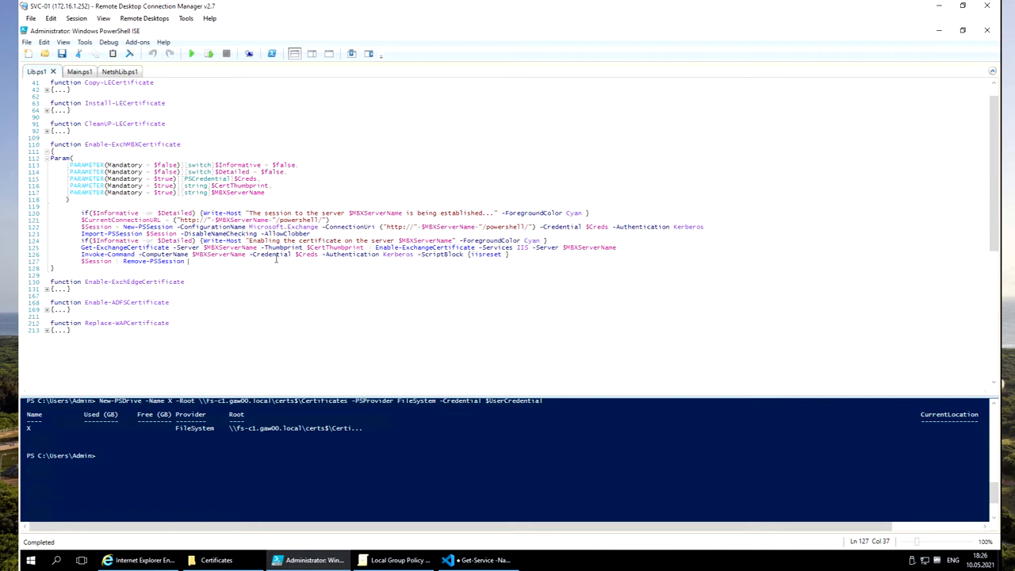
{"action": "mouse_move", "coordinate": [305, 284]}
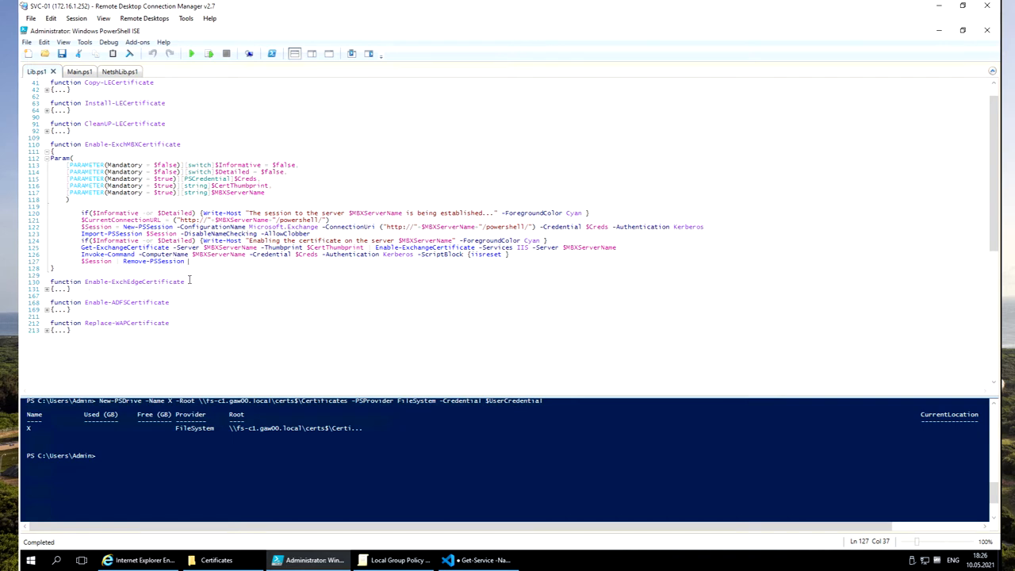
{"action": "mouse_move", "coordinate": [336, 279]}
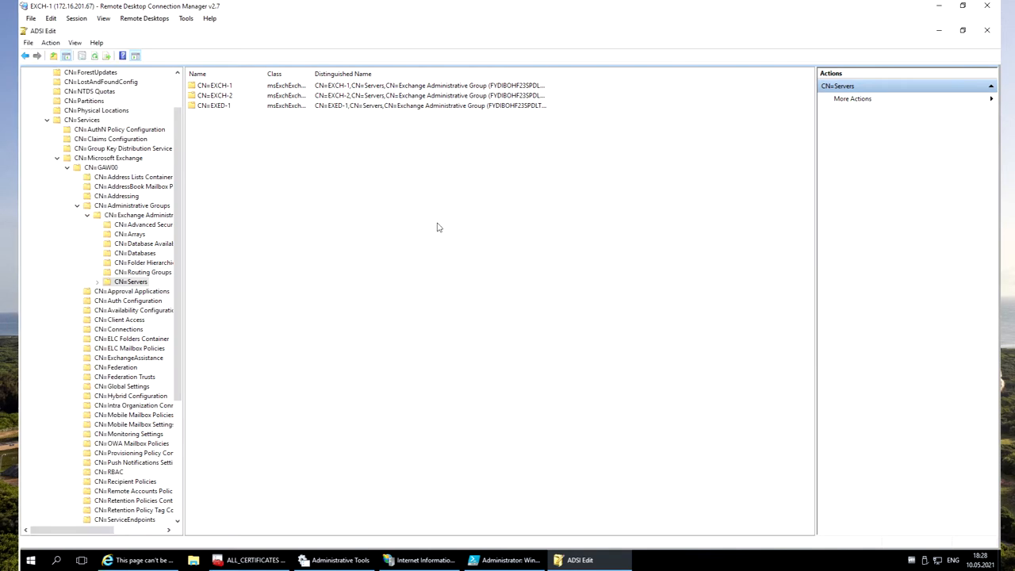
{"action": "mouse_move", "coordinate": [140, 216]}
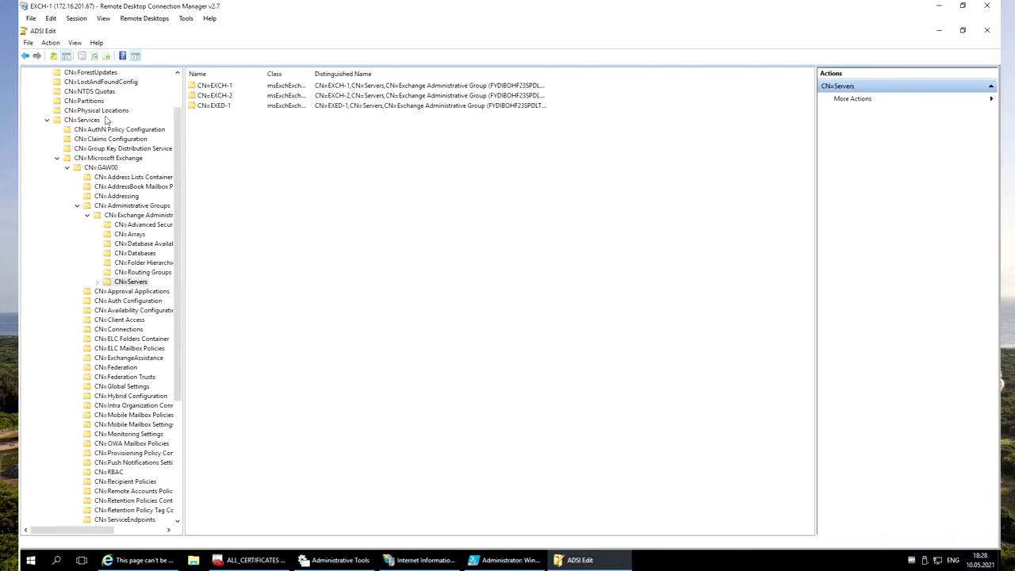
{"action": "left_click", "coordinate": [88, 119]}
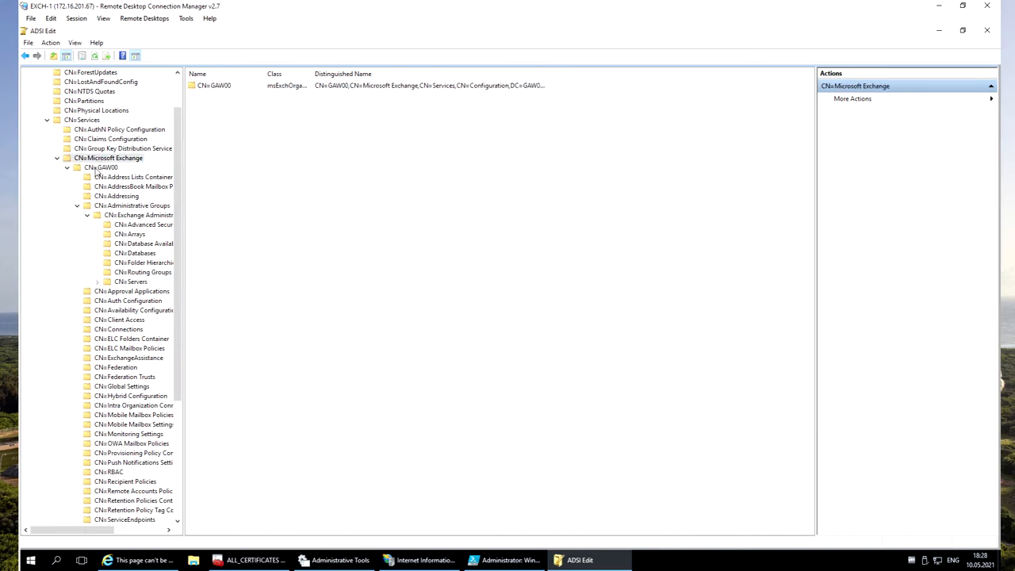
{"action": "left_click", "coordinate": [103, 168]}
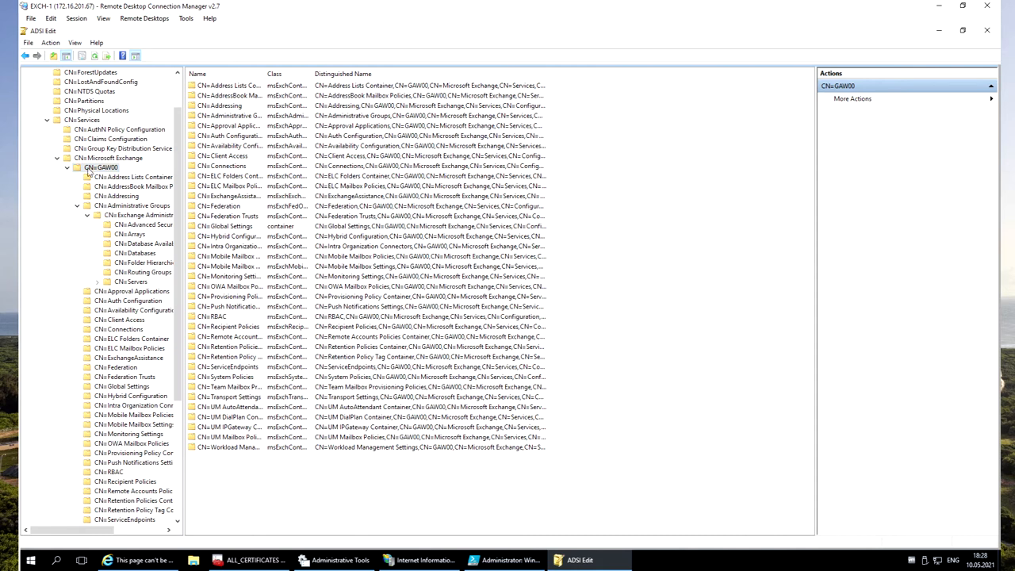
{"action": "left_click", "coordinate": [133, 206]}
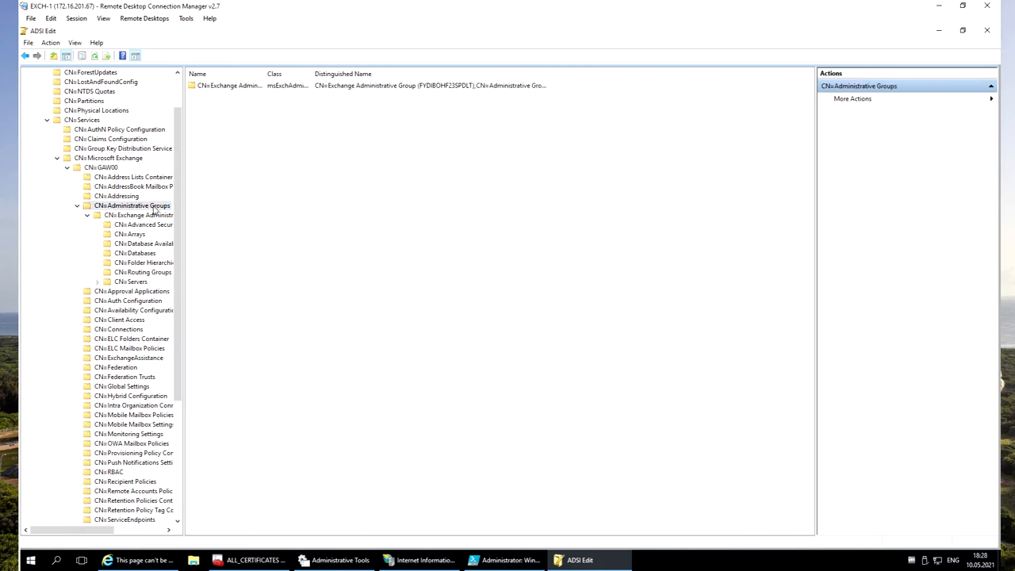
{"action": "left_click", "coordinate": [140, 215]}
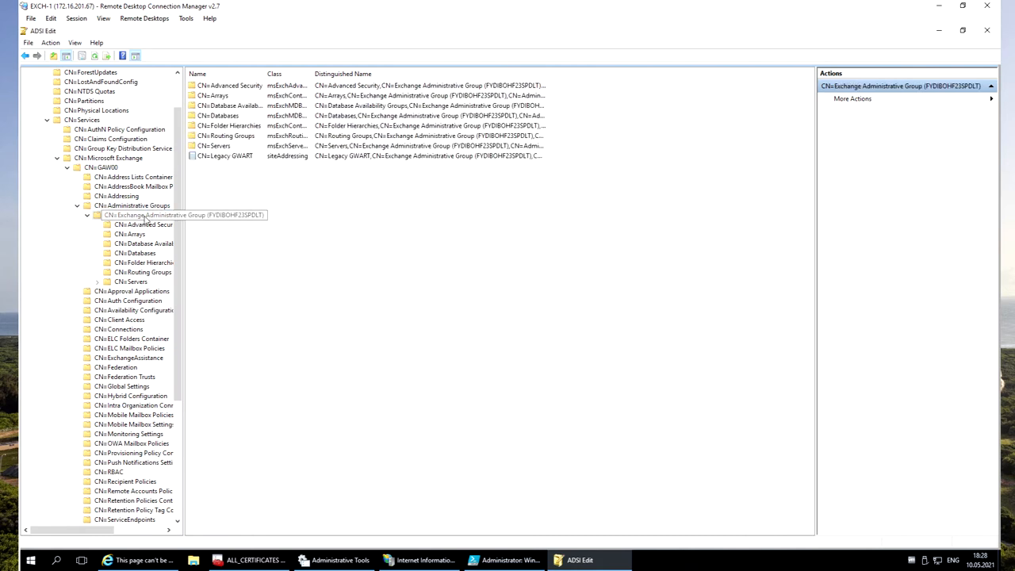
{"action": "left_click", "coordinate": [130, 283]}
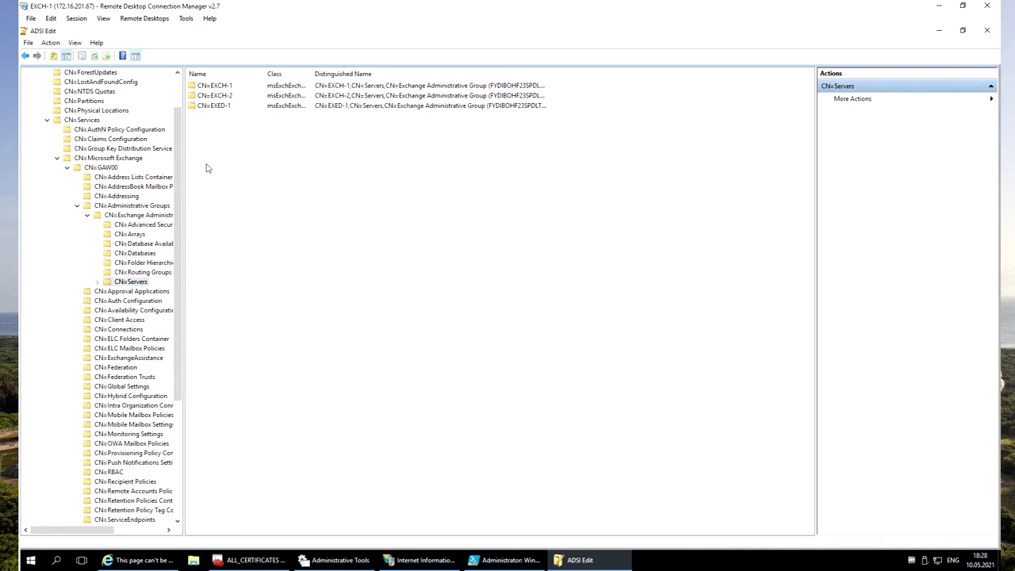
Step: Show EXED-1's properties and inspect its msExchServerInternalTLSCert attribute value
{"action": "right_click", "coordinate": [214, 105]}
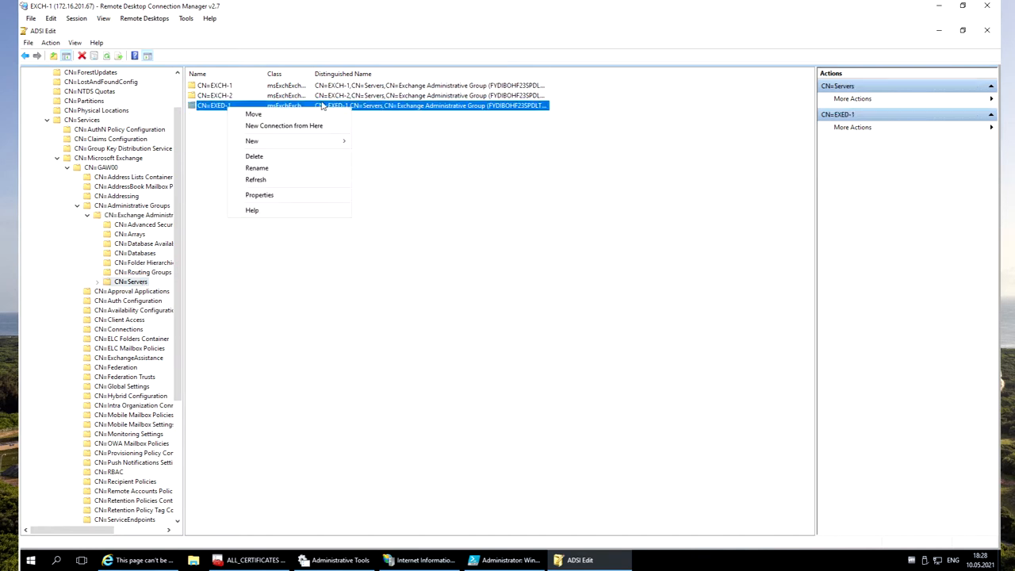
{"action": "left_click", "coordinate": [260, 194]}
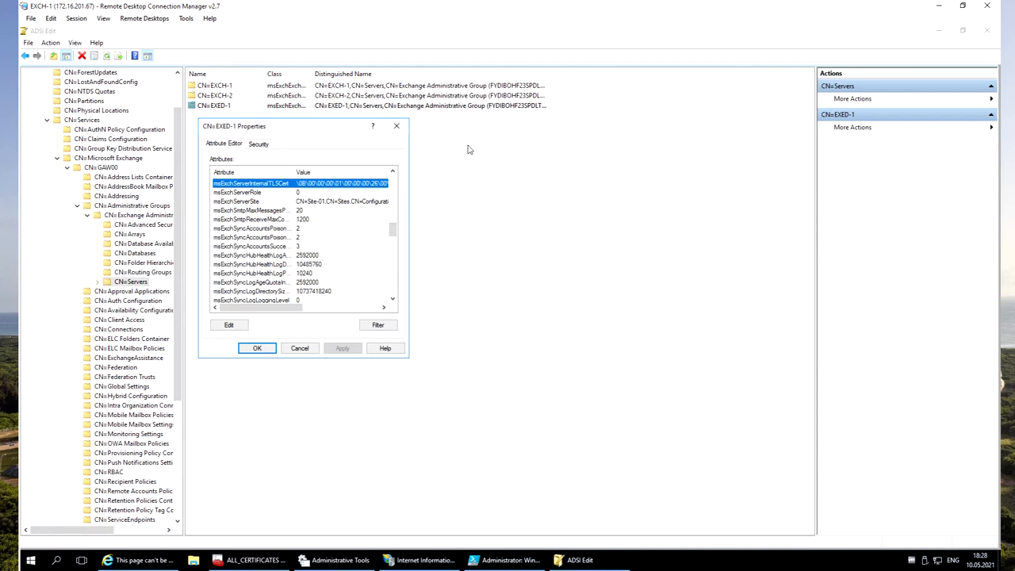
{"action": "mouse_move", "coordinate": [215, 192]}
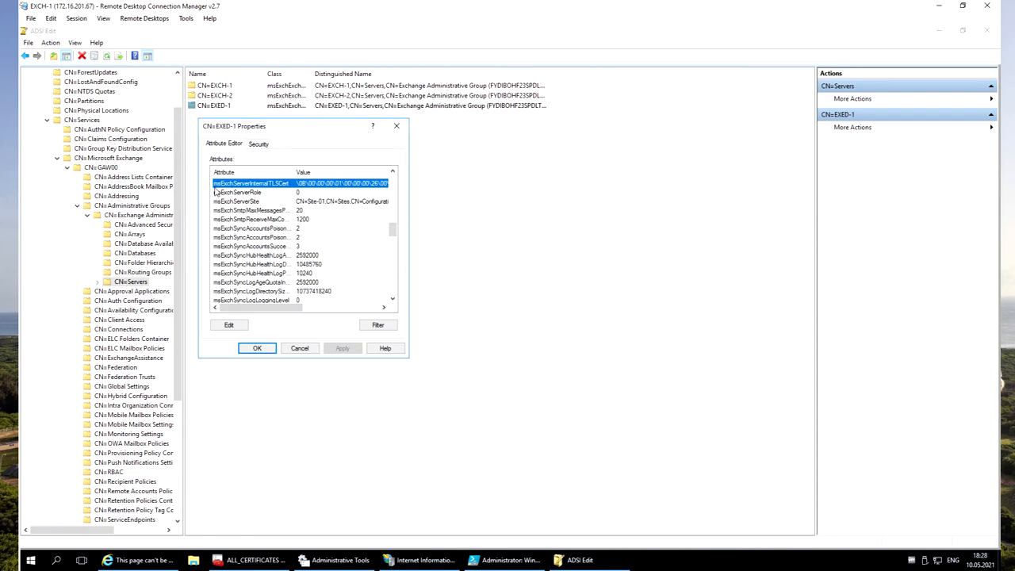
{"action": "mouse_move", "coordinate": [272, 191]}
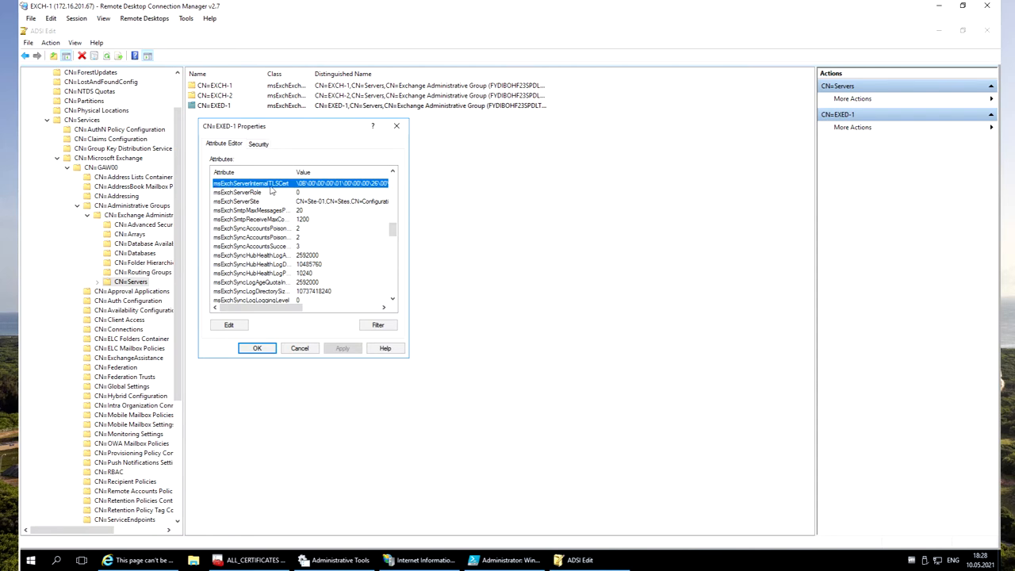
{"action": "left_click_drag", "start_coordinate": [246, 307], "coordinate": [298, 307]}
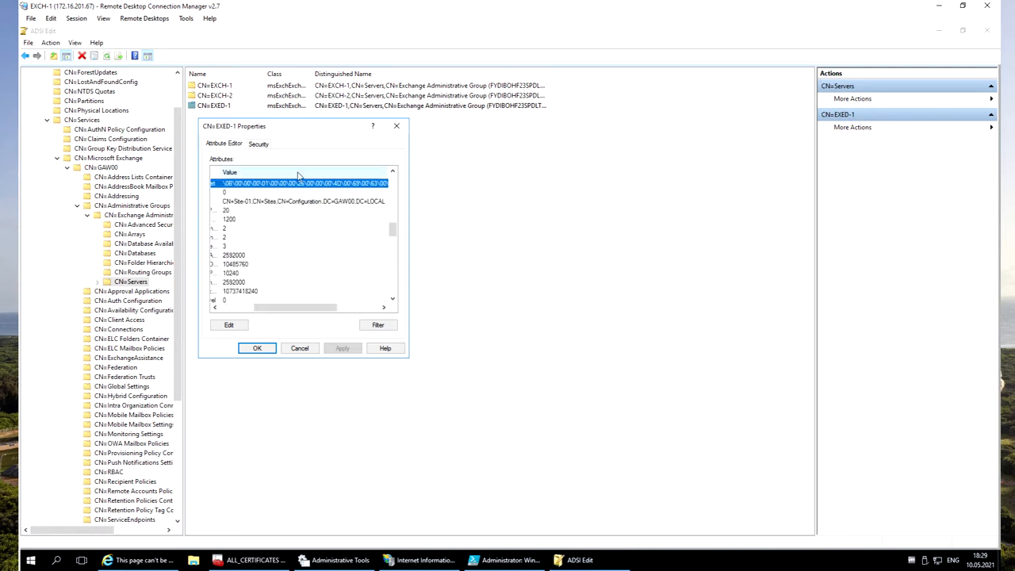
{"action": "mouse_move", "coordinate": [378, 142]}
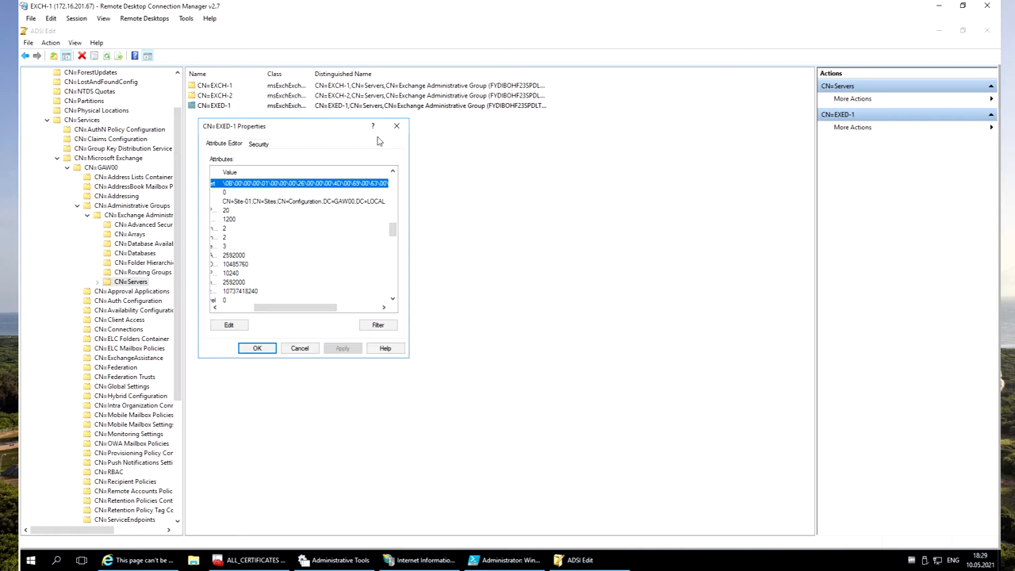
{"action": "mouse_move", "coordinate": [609, 291]}
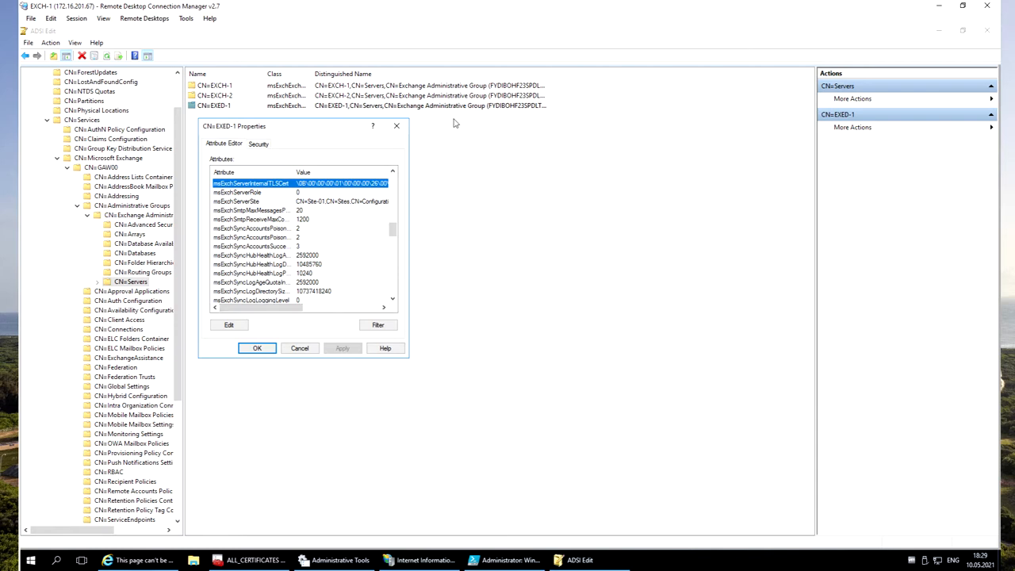
{"action": "mouse_move", "coordinate": [609, 211]}
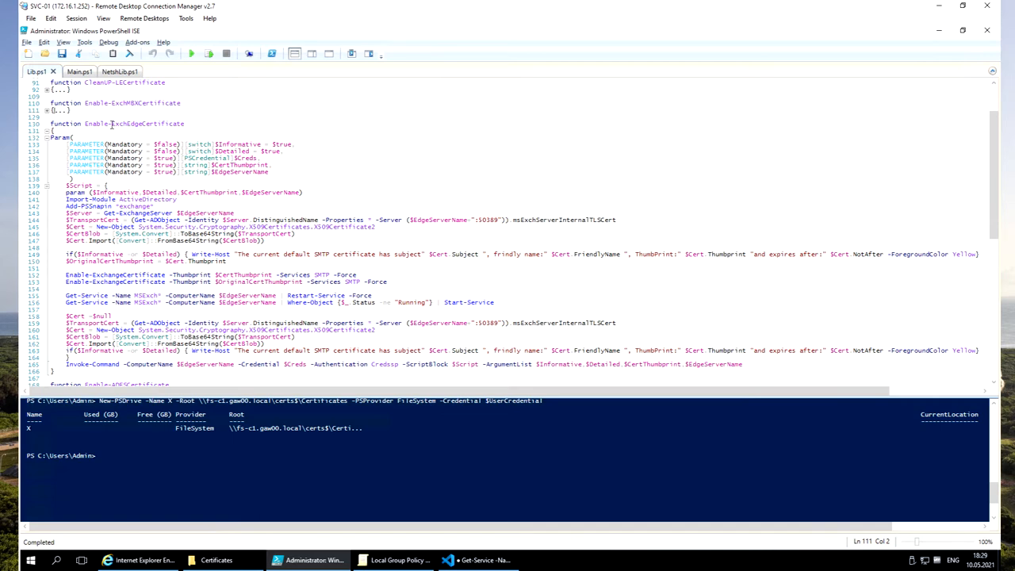
{"action": "left_click", "coordinate": [184, 124]}
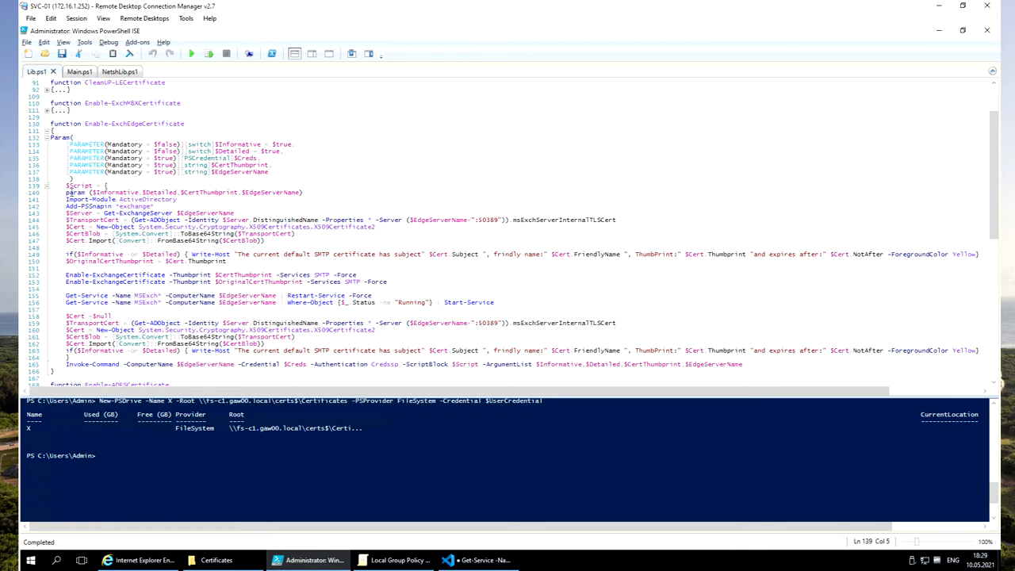
{"action": "left_click_drag", "start_coordinate": [67, 192], "coordinate": [114, 336]}
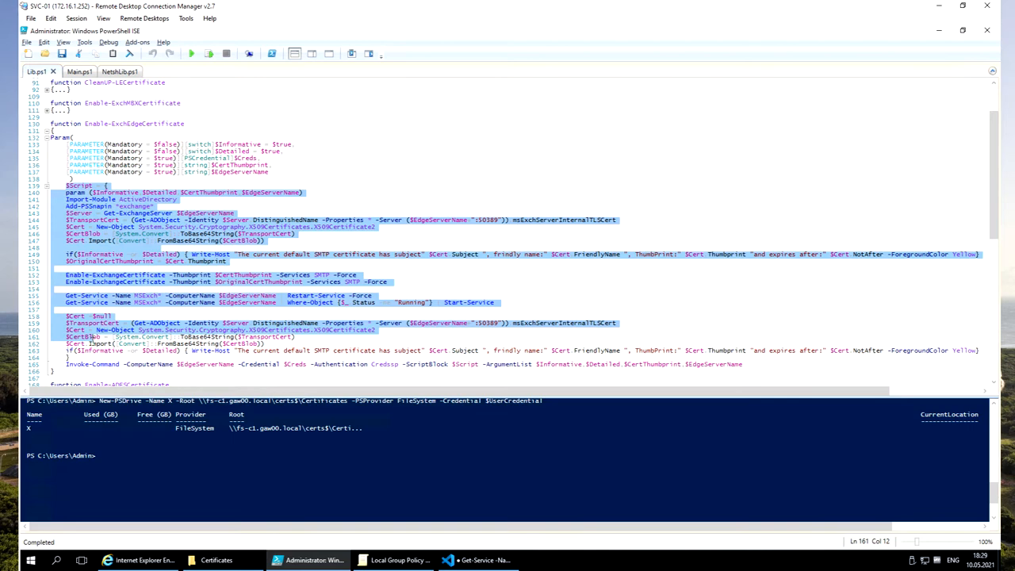
{"action": "left_click", "coordinate": [383, 231]}
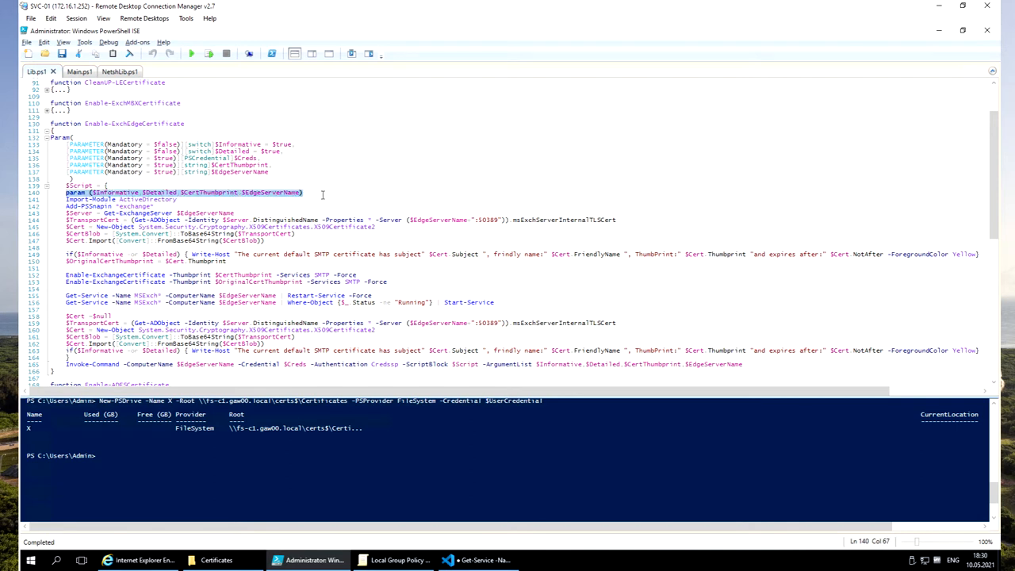
{"action": "left_click", "coordinate": [182, 191]}
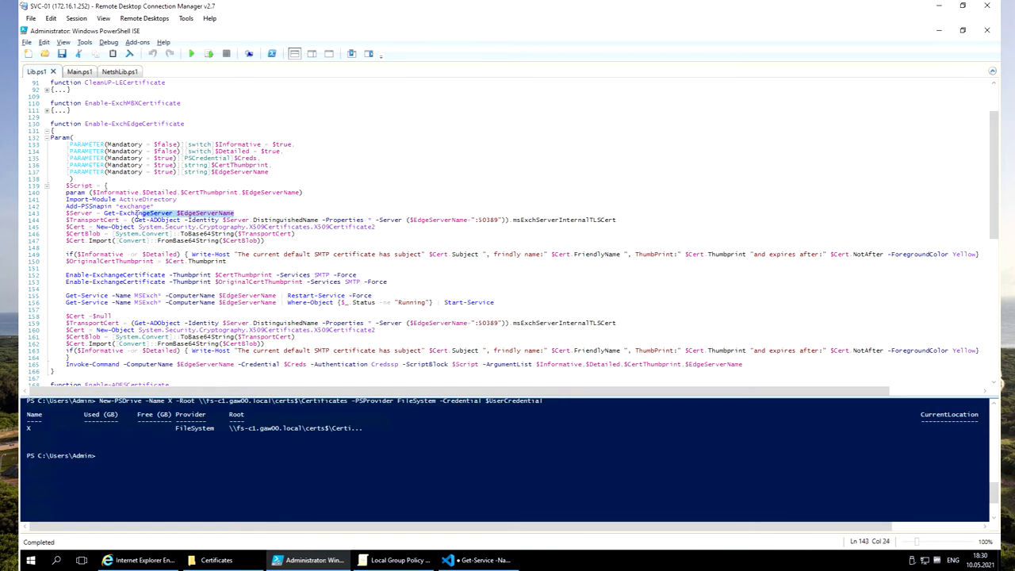
{"action": "left_click", "coordinate": [66, 212]}
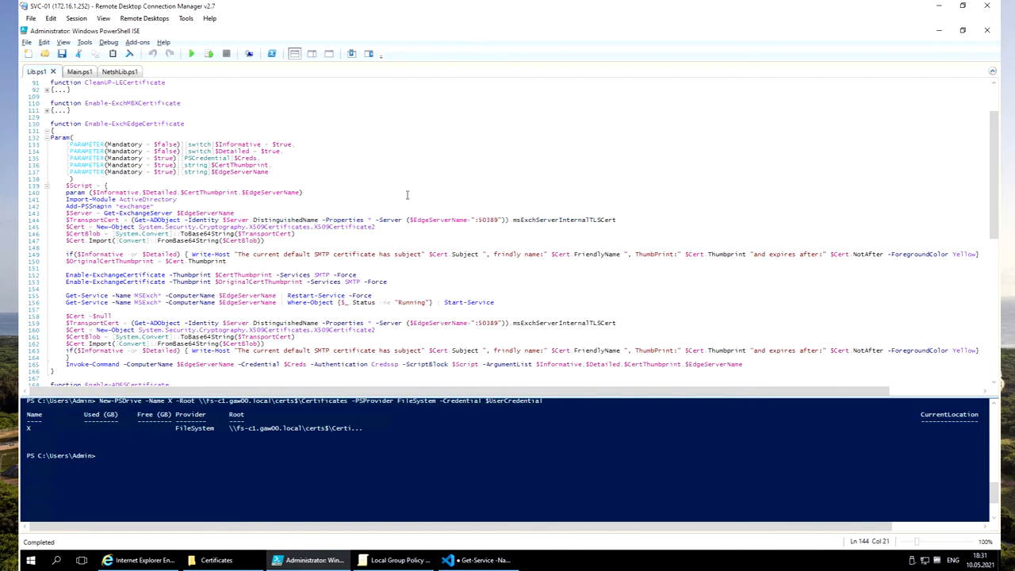
{"action": "mouse_move", "coordinate": [422, 215]}
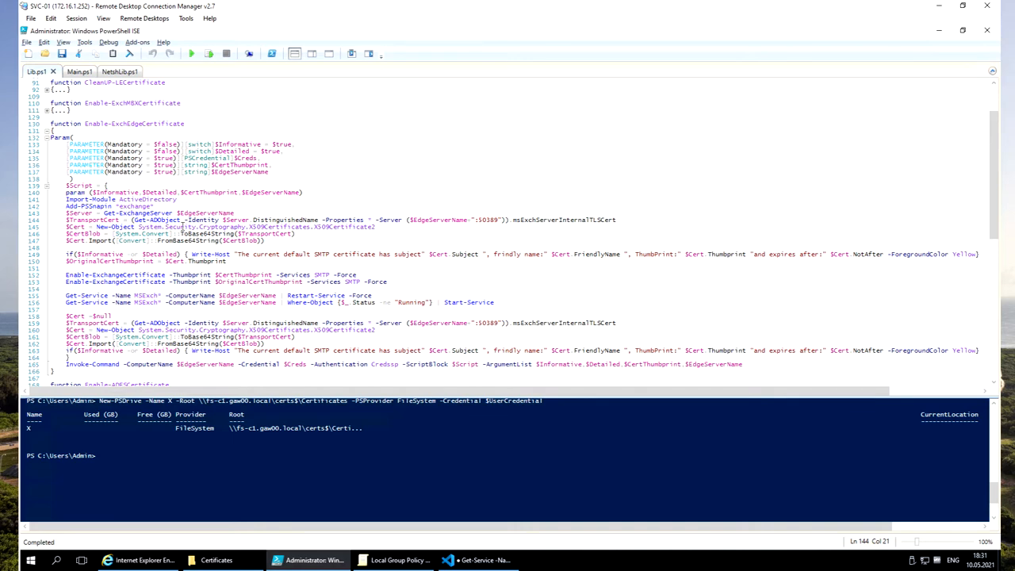
{"action": "double_click", "coordinate": [491, 219]}
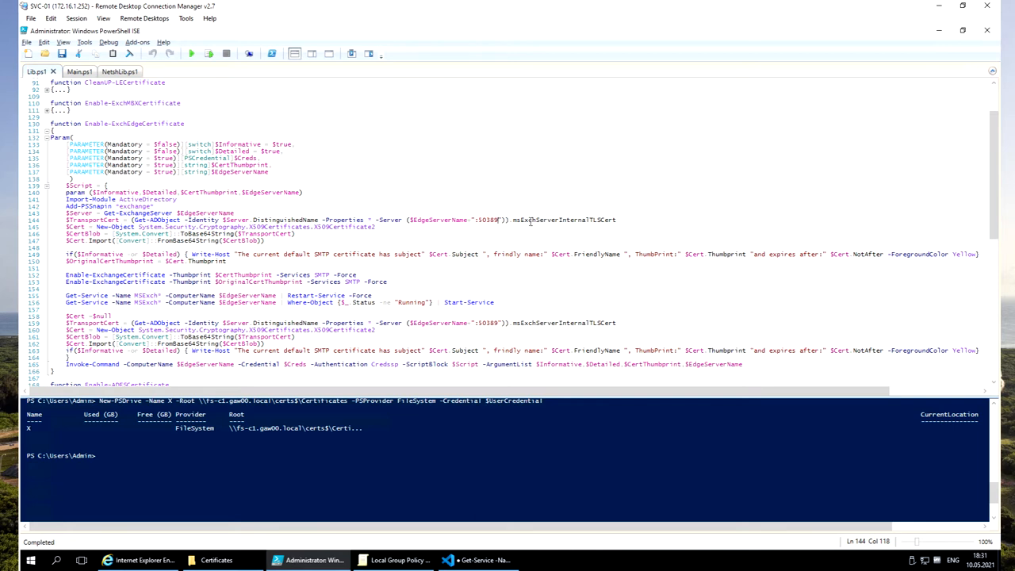
{"action": "mouse_move", "coordinate": [435, 206]}
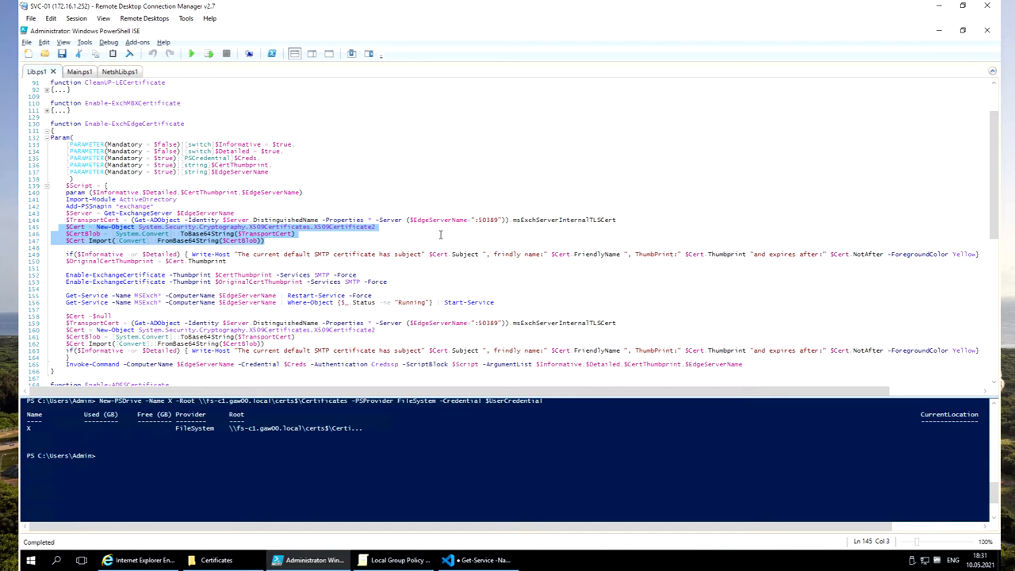
{"action": "mouse_move", "coordinate": [504, 233]}
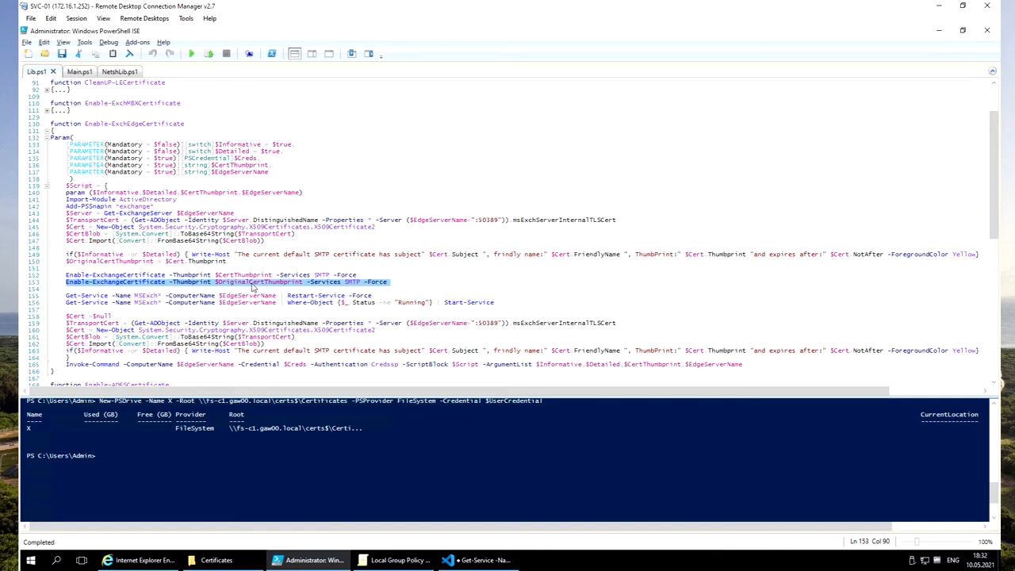
{"action": "left_click", "coordinate": [95, 292]}
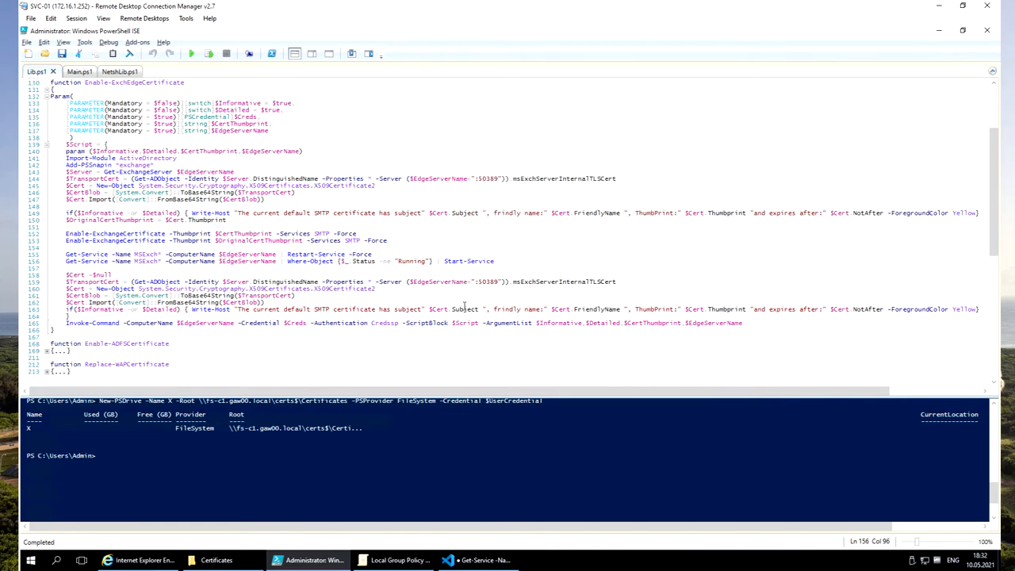
{"action": "mouse_move", "coordinate": [292, 283]}
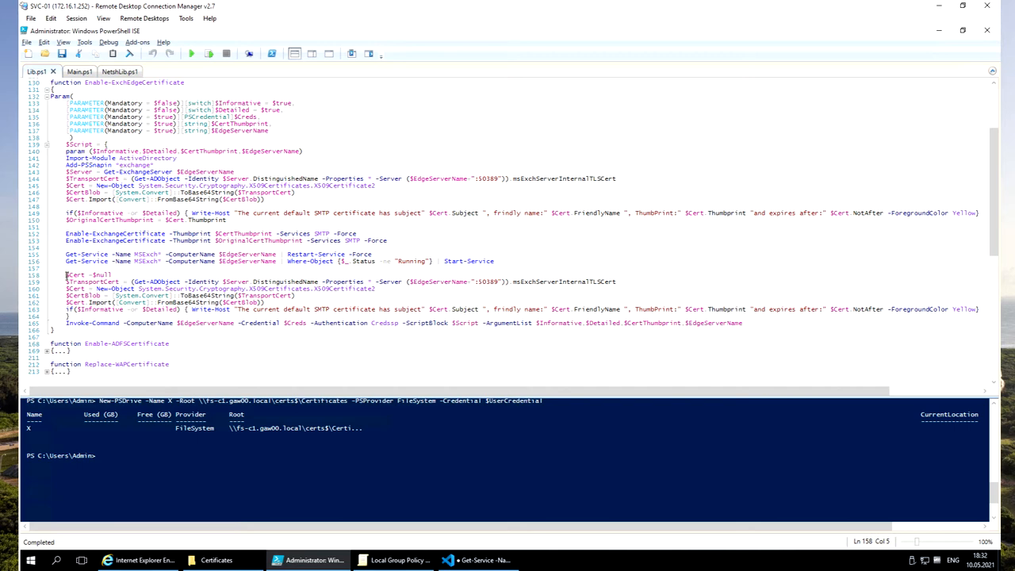
Step: Review the $Cert remote import block that re-reads and re-imports the edge transport certificate
{"action": "left_click_drag", "start_coordinate": [67, 282], "coordinate": [618, 289]}
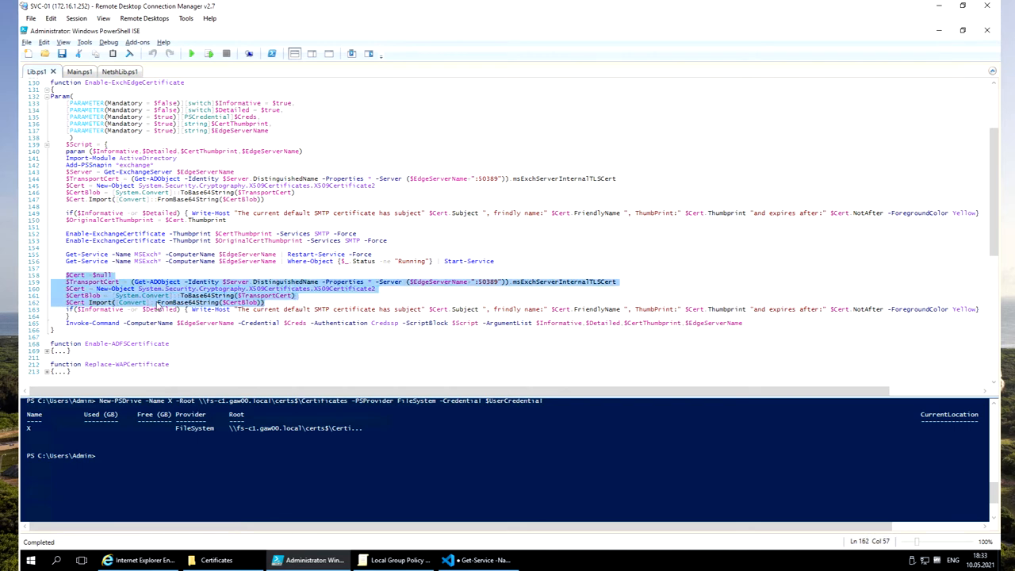
{"action": "left_click", "coordinate": [272, 301]}
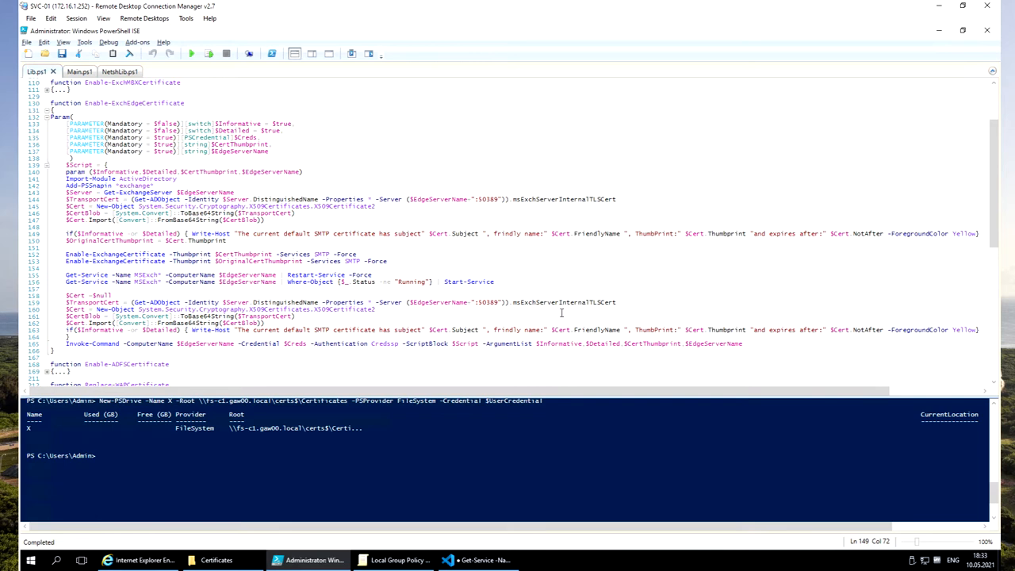
{"action": "scroll", "scroll_direction": "up", "scroll_amount": 3}
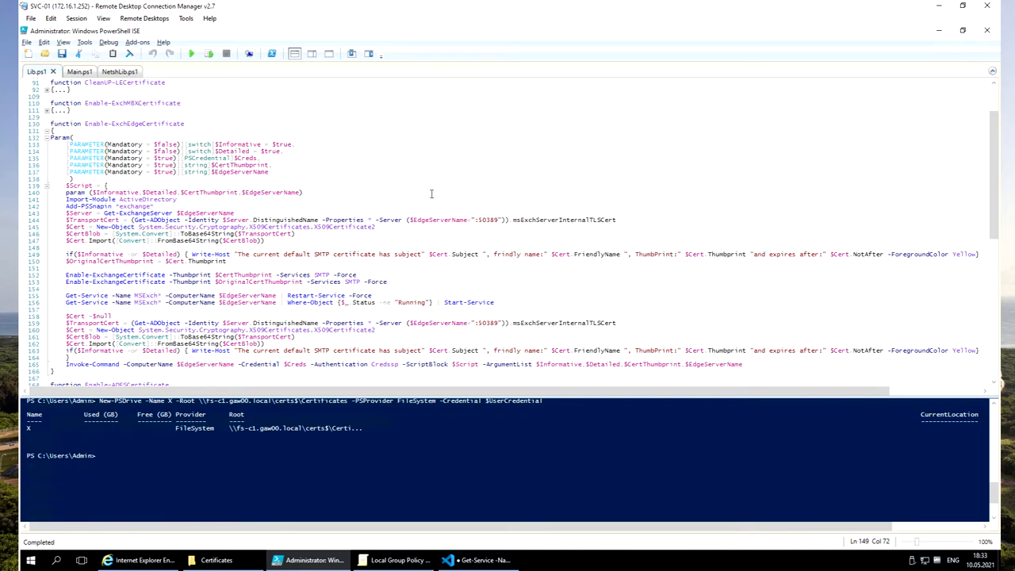
{"action": "mouse_move", "coordinate": [292, 226]}
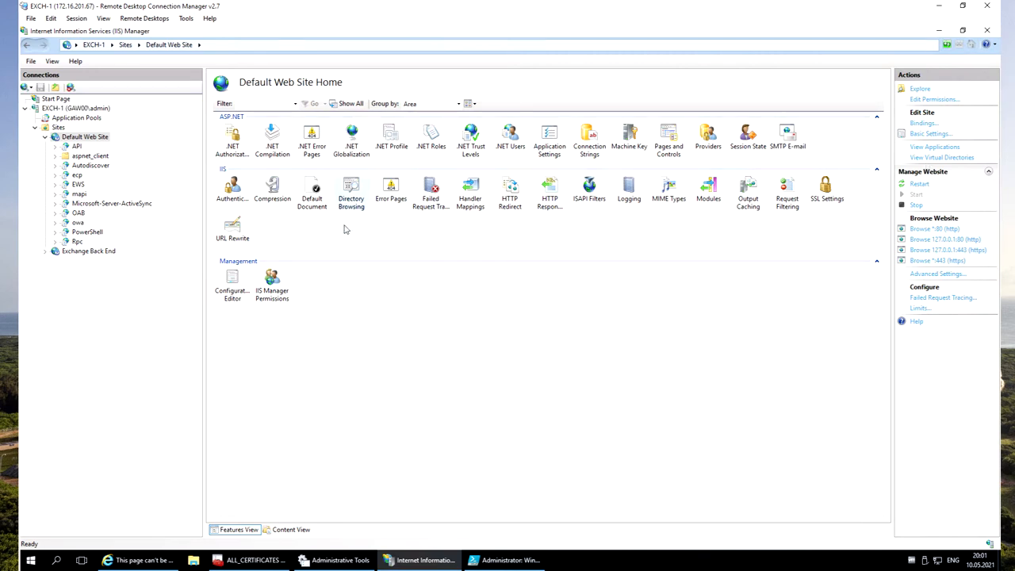
Step: Bind EXCH-1's Default Web Site https 443 to the EXCH-1.GAW00.LOCAL certificate
{"action": "left_click", "coordinate": [923, 122]}
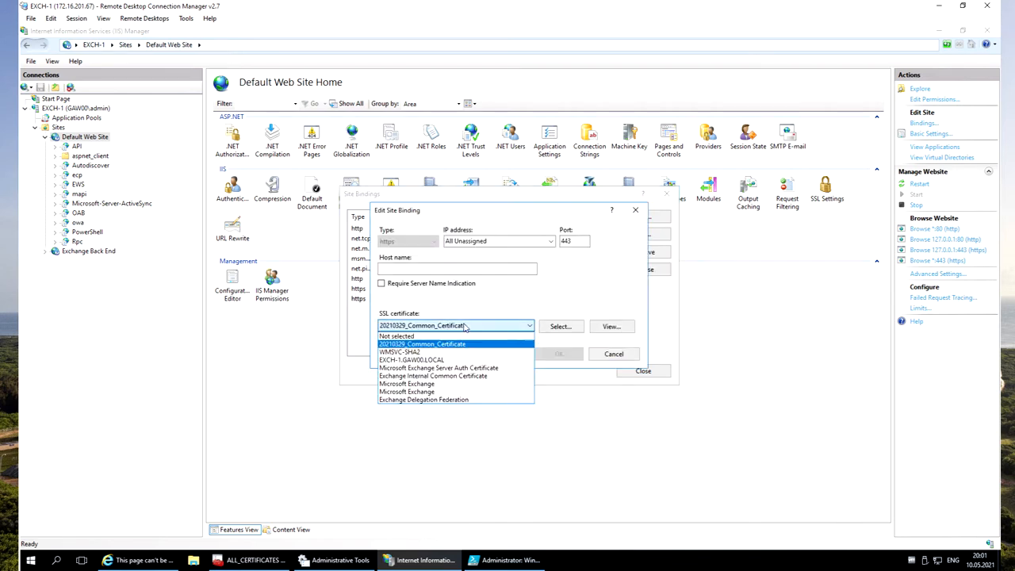
{"action": "left_click", "coordinate": [412, 358]}
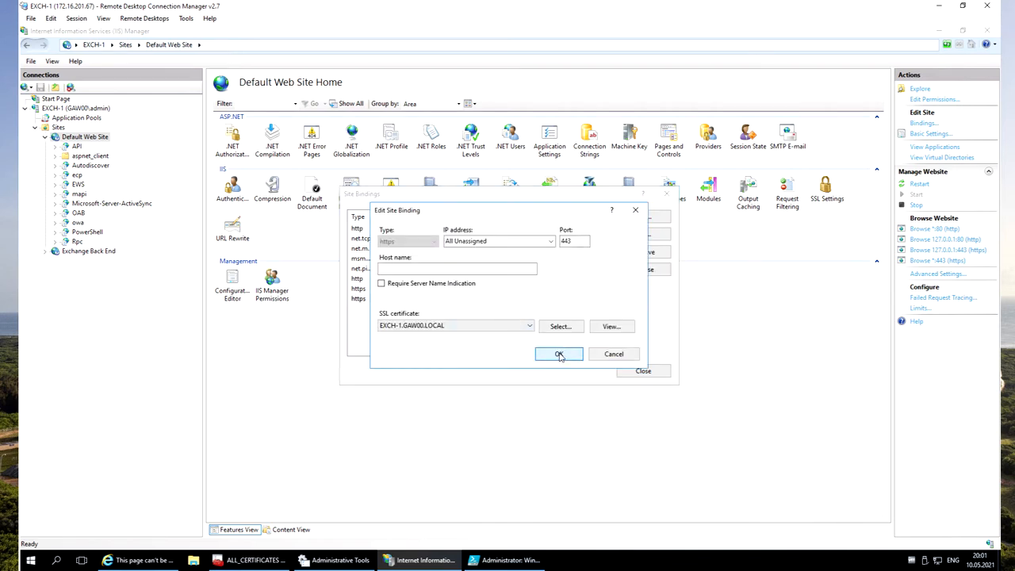
{"action": "left_click", "coordinate": [558, 354]}
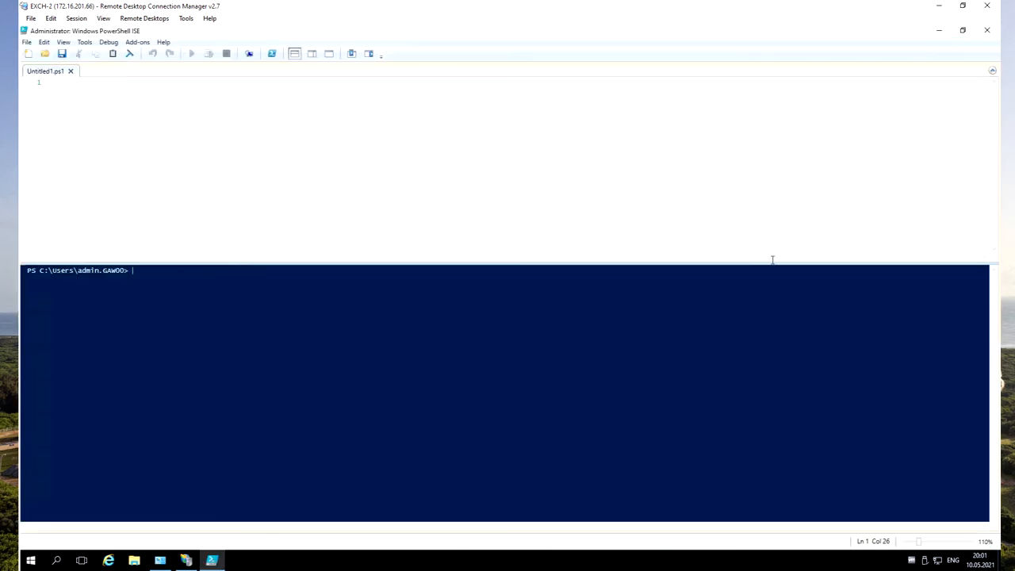
Step: Review the Default Web Site bindings in IIS Manager on EXCH-2
{"action": "left_click", "coordinate": [186, 561]}
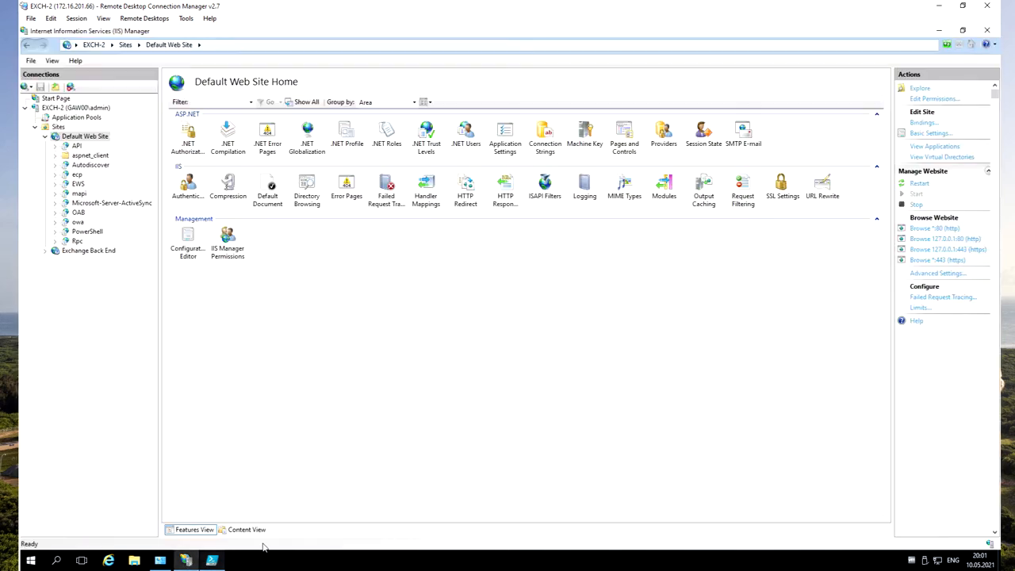
{"action": "left_click", "coordinate": [923, 122]}
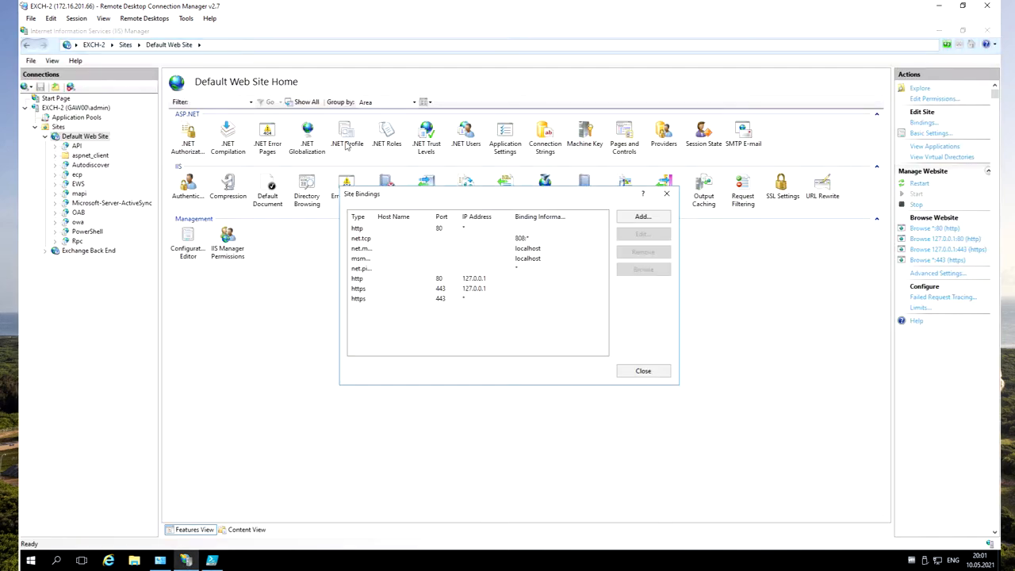
{"action": "left_click", "coordinate": [642, 233]}
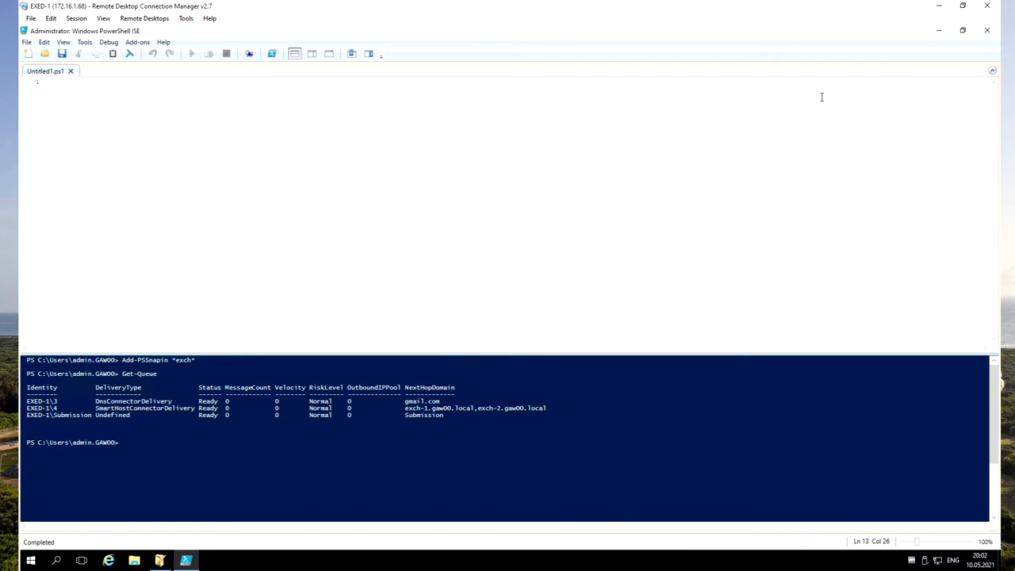
{"action": "mouse_move", "coordinate": [625, 260]}
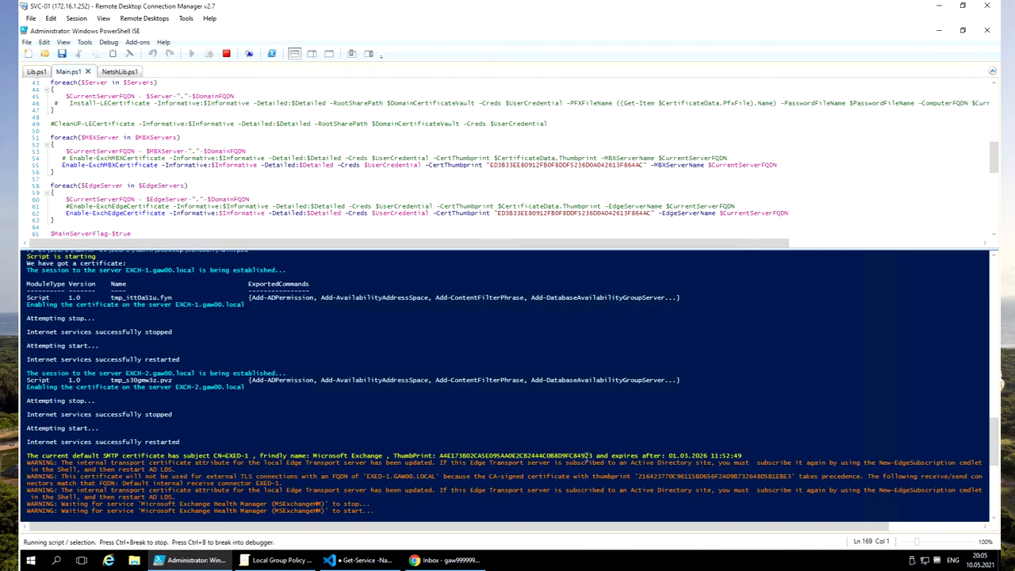
Step: Review the script output showing the certificate enabled and IIS restarted on each server
{"action": "scroll", "scroll_direction": "down", "scroll_amount": 3}
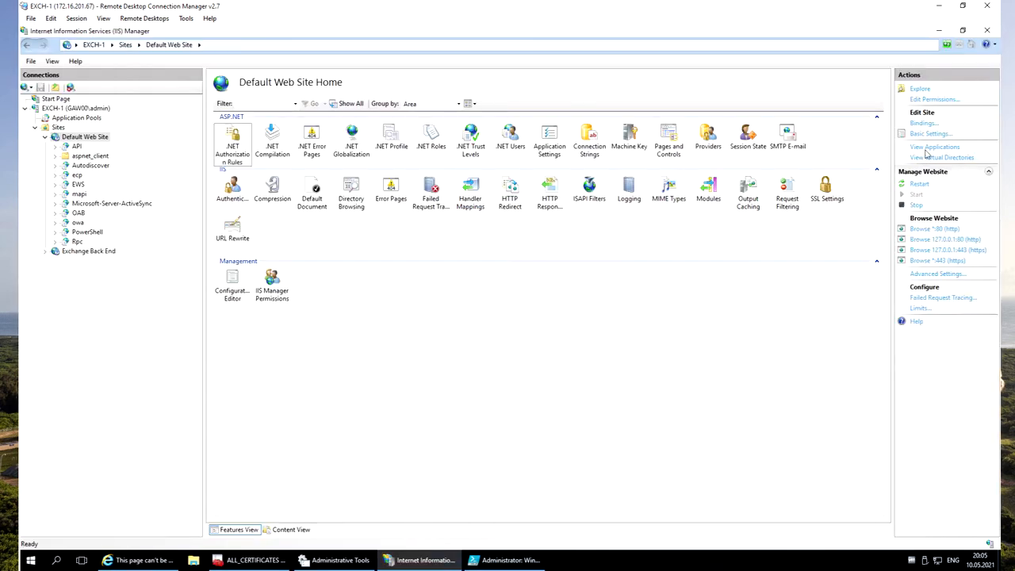
Step: Check EXCH-1's https 443 binding uses the common certificate, leaving it unchanged
{"action": "left_click", "coordinate": [923, 124]}
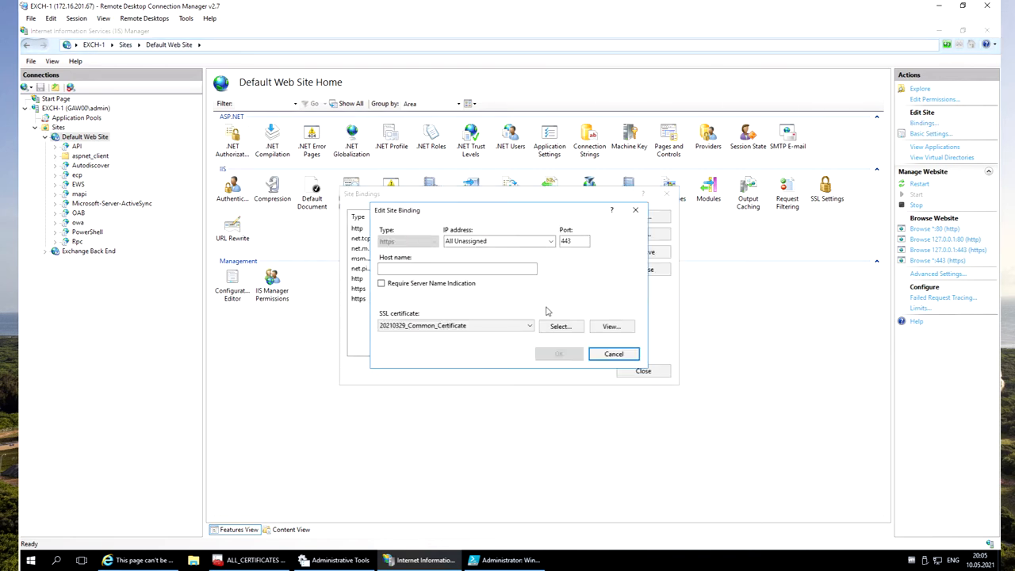
{"action": "left_click", "coordinate": [530, 326]}
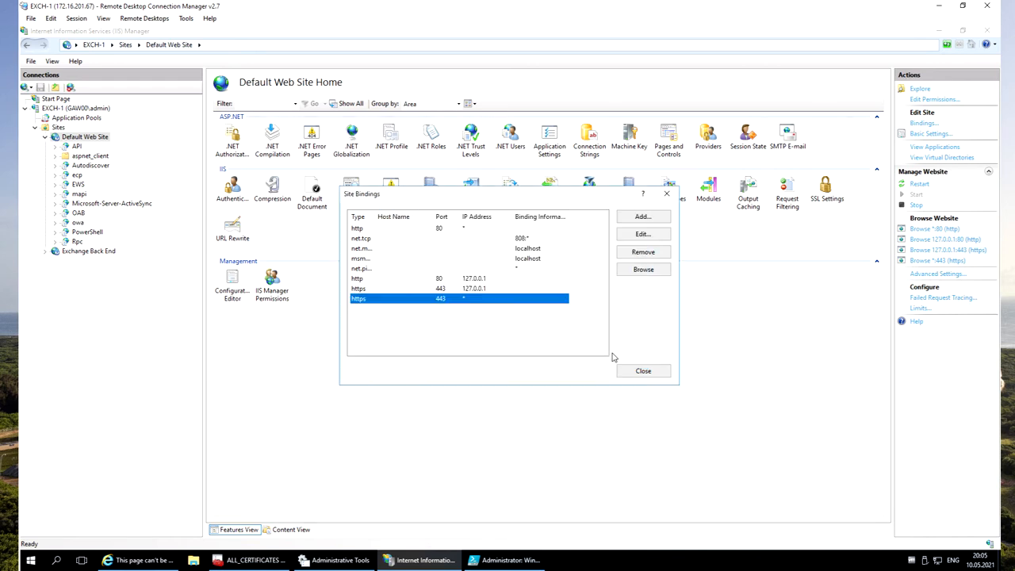
{"action": "left_click", "coordinate": [644, 371]}
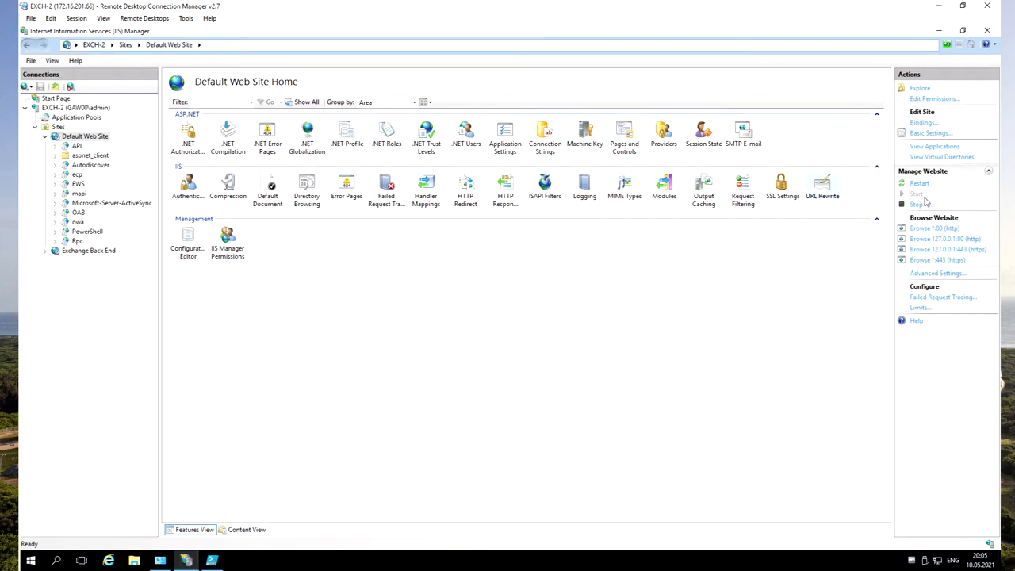
{"action": "left_click", "coordinate": [923, 122]}
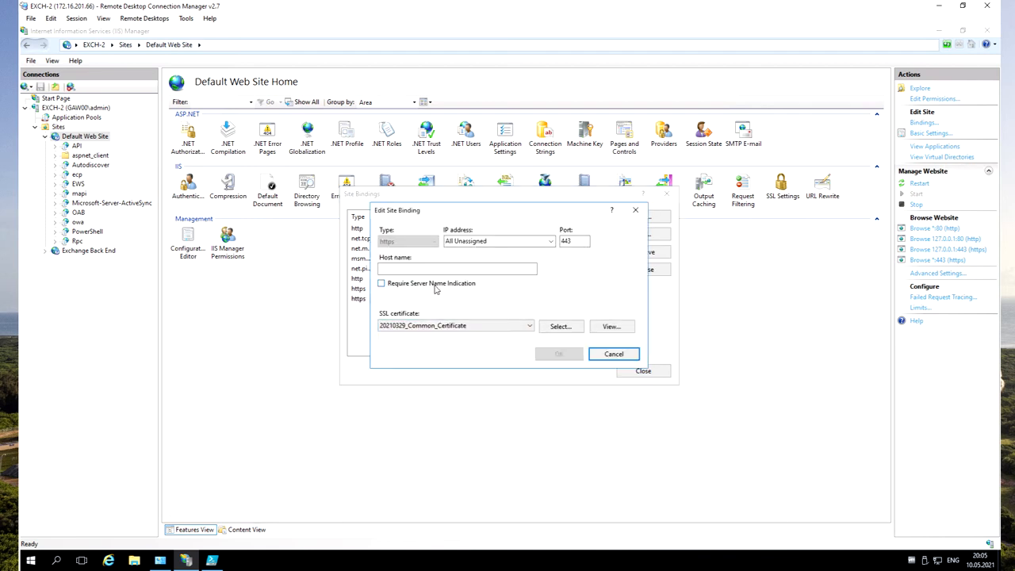
{"action": "mouse_move", "coordinate": [473, 355]}
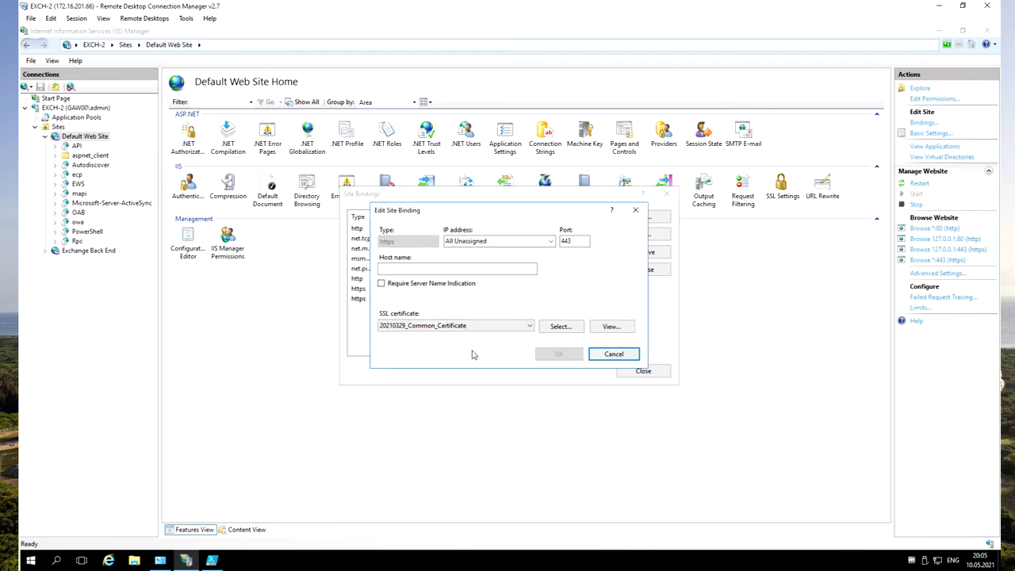
{"action": "left_click", "coordinate": [614, 354]}
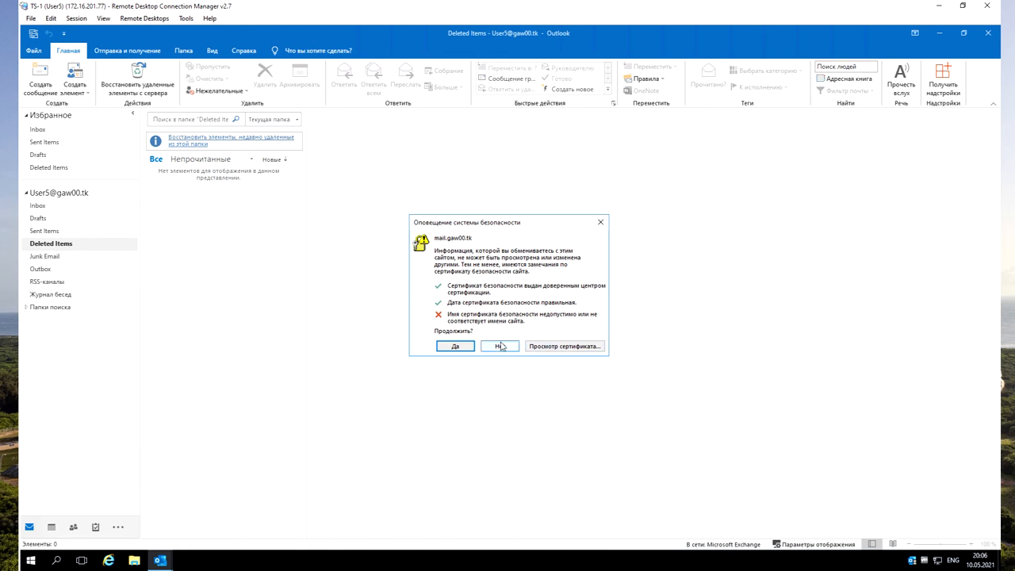
{"action": "mouse_move", "coordinate": [413, 277]}
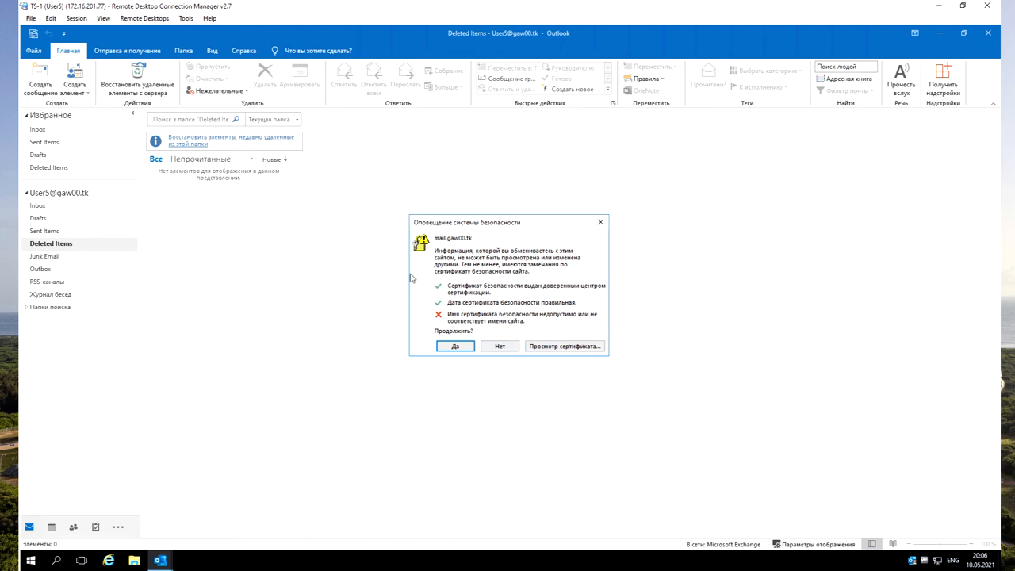
{"action": "mouse_move", "coordinate": [590, 303]}
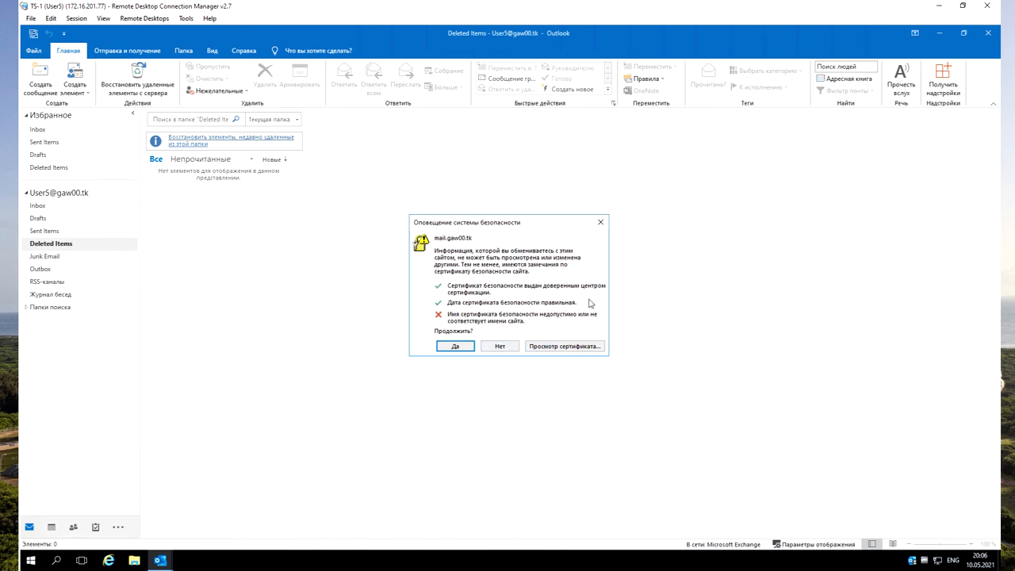
{"action": "mouse_move", "coordinate": [498, 232]}
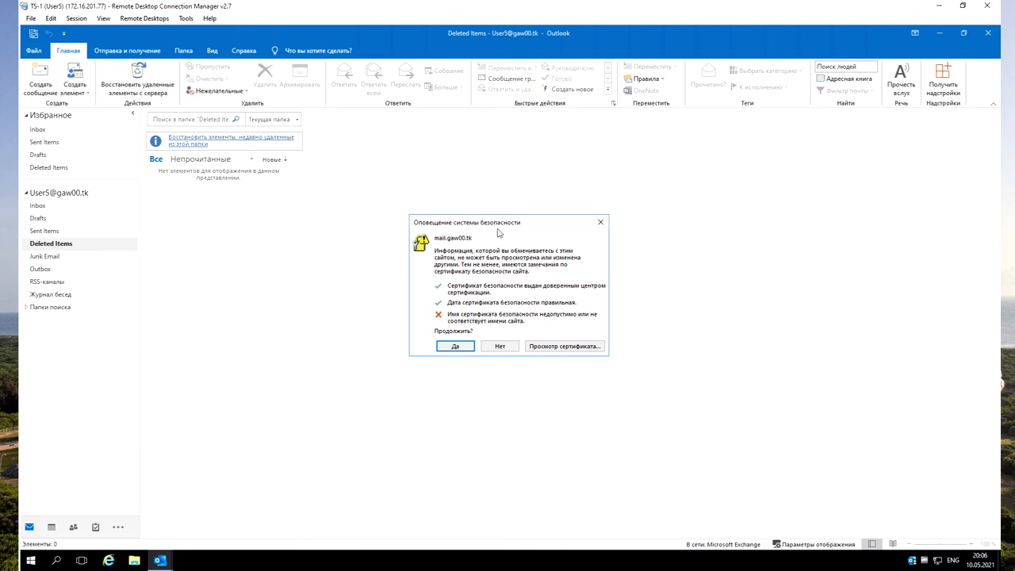
{"action": "mouse_move", "coordinate": [558, 322]}
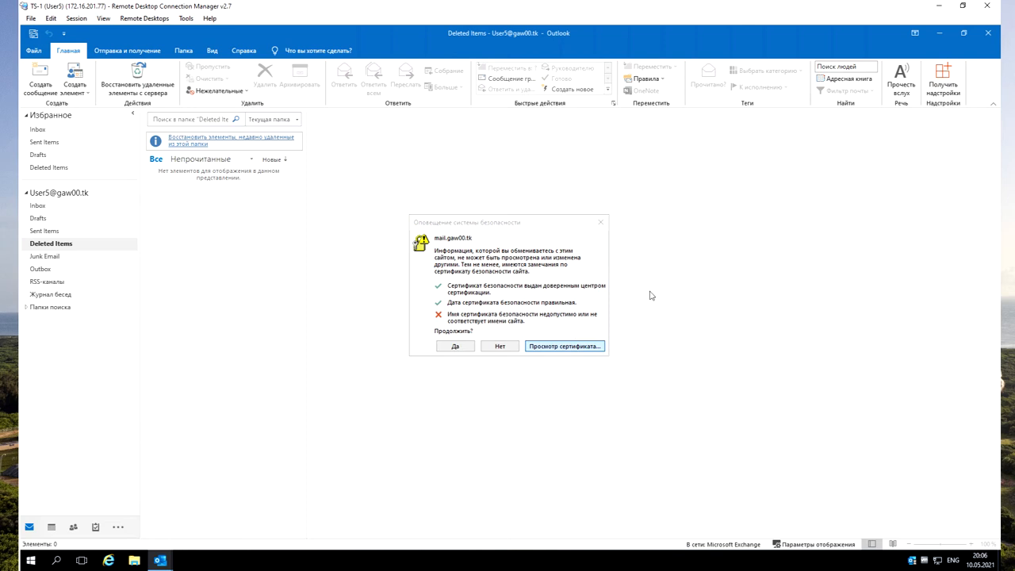
{"action": "left_click", "coordinate": [564, 346]}
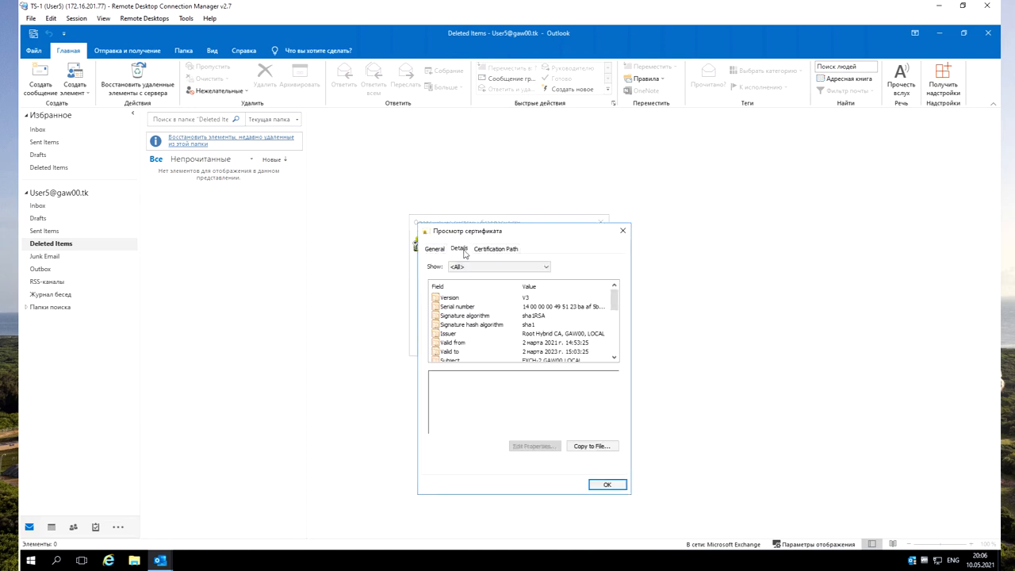
{"action": "left_click", "coordinate": [434, 247]}
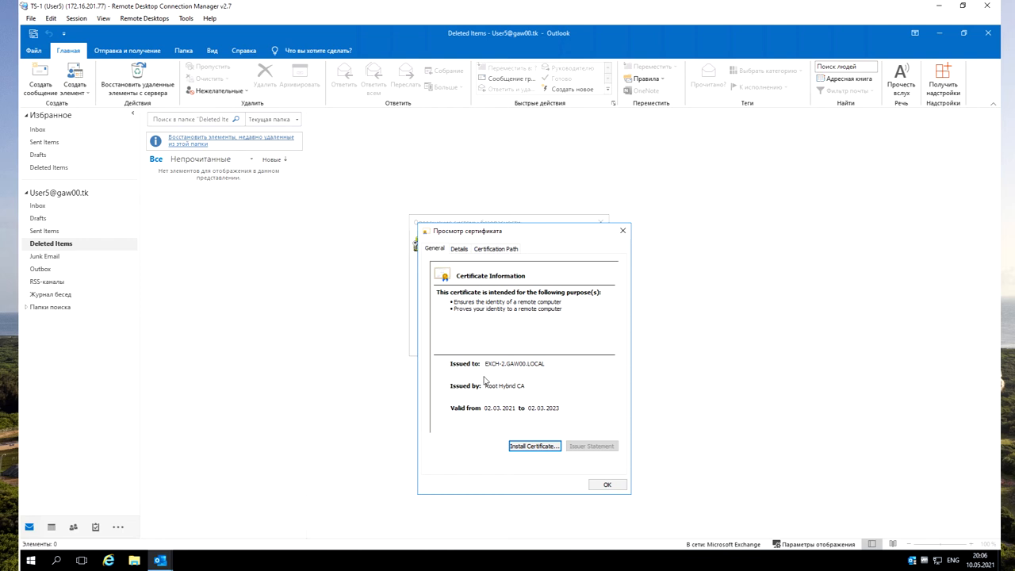
{"action": "left_click", "coordinate": [606, 485]}
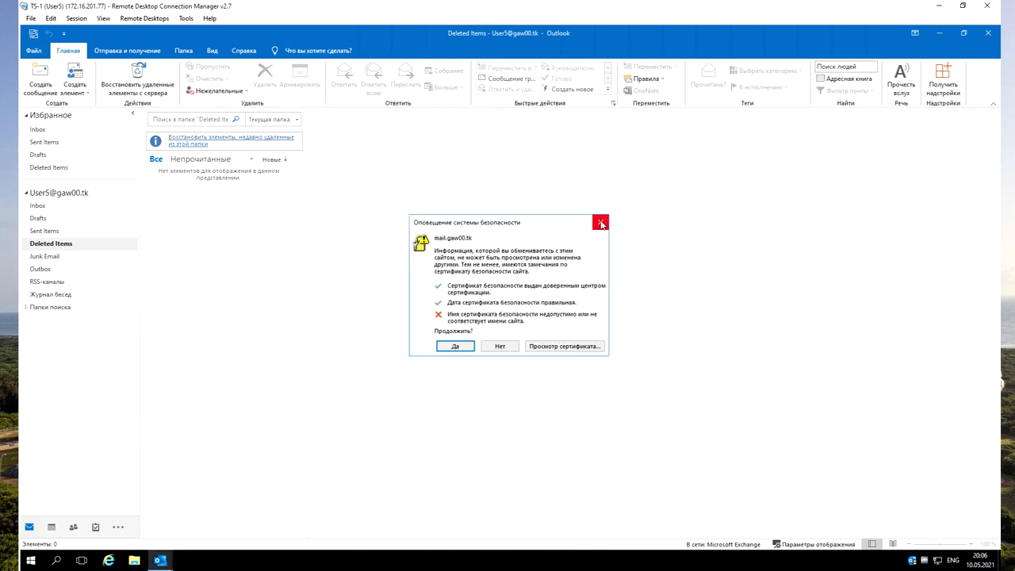
Step: Dismiss the certificate alert, close Outlook and relaunch it from the desktop shortcut
{"action": "left_click", "coordinate": [600, 222]}
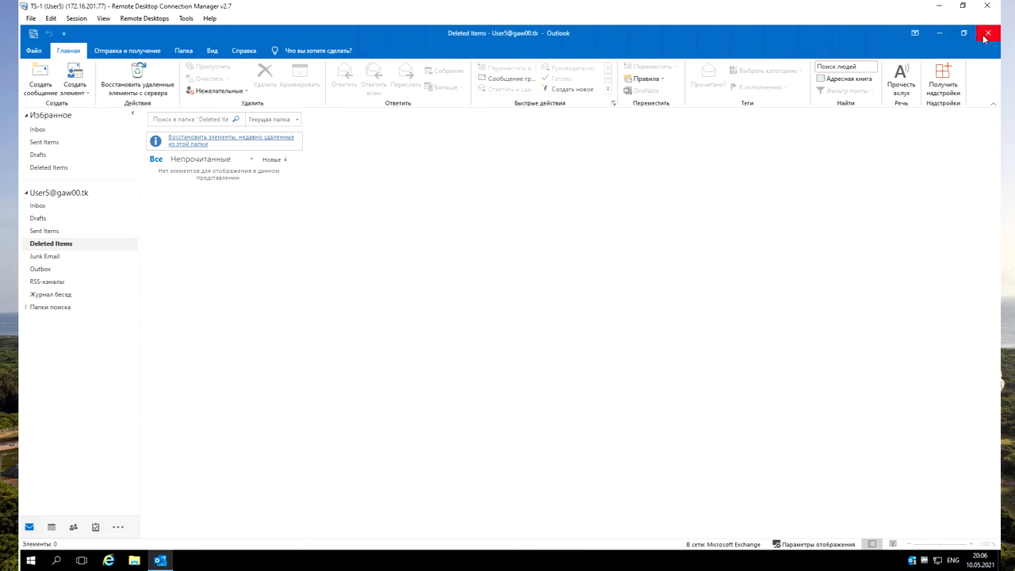
{"action": "left_click", "coordinate": [986, 33]}
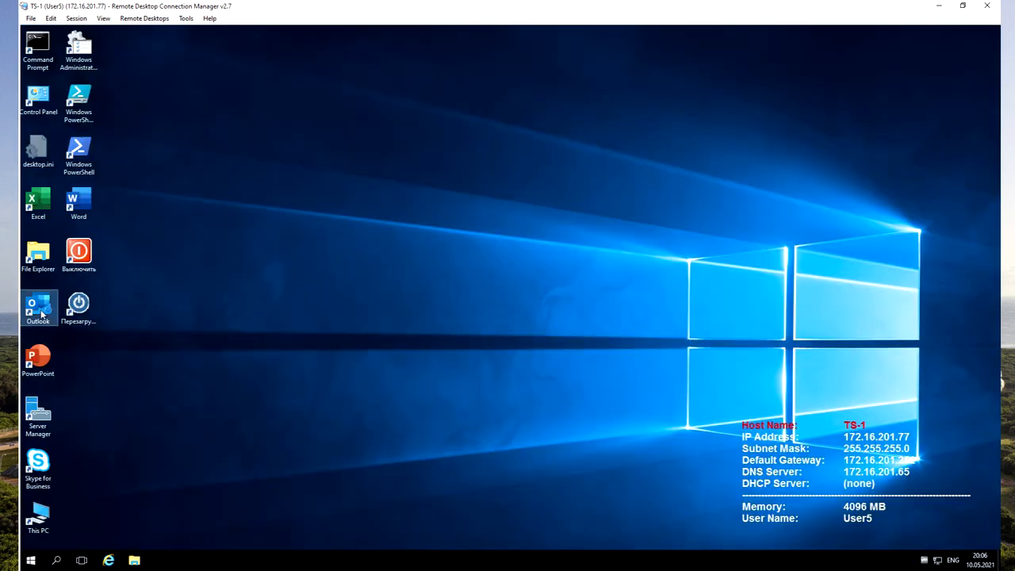
{"action": "double_click", "coordinate": [38, 307]}
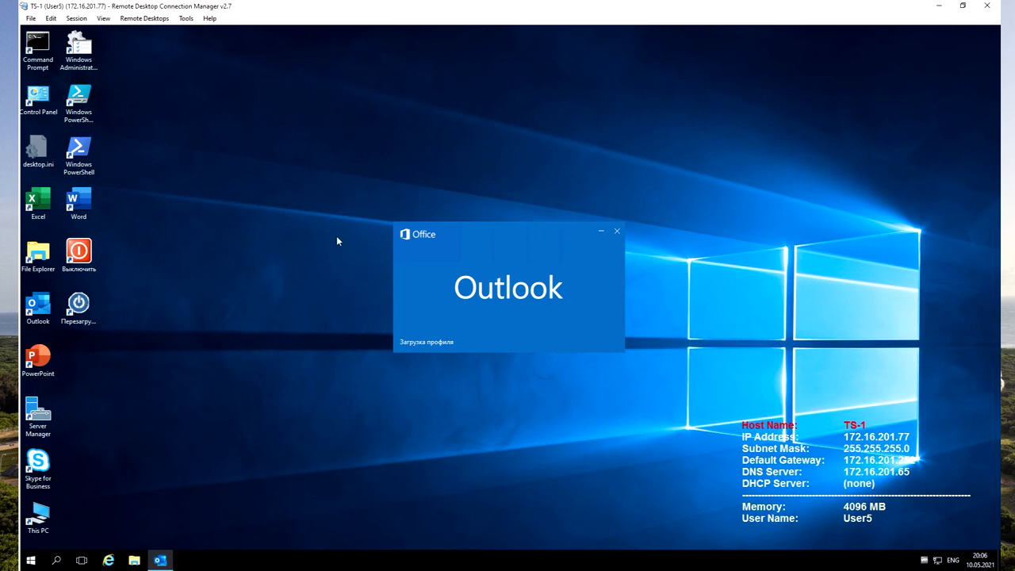
{"action": "mouse_move", "coordinate": [328, 180]}
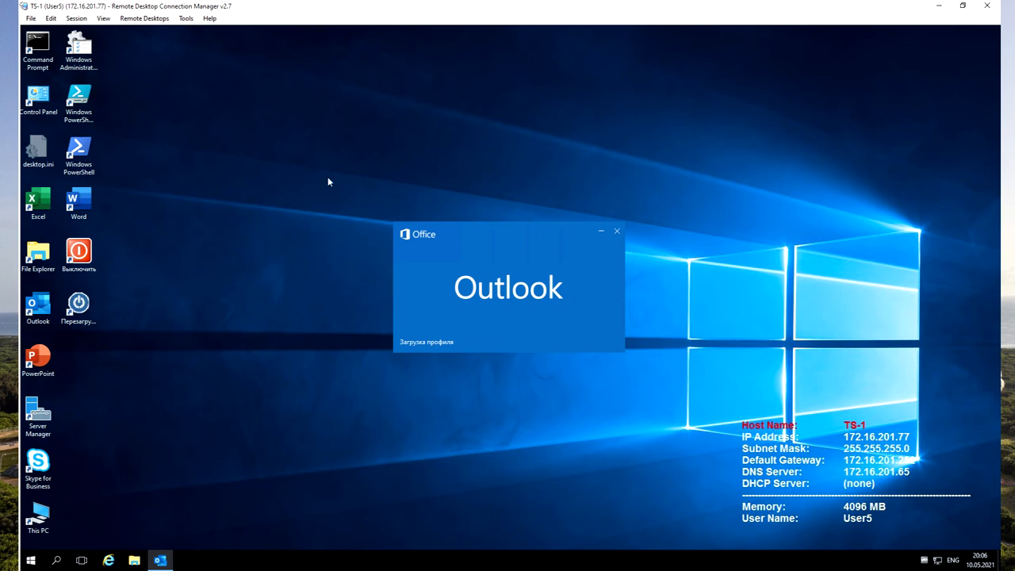
{"action": "mouse_move", "coordinate": [688, 237]}
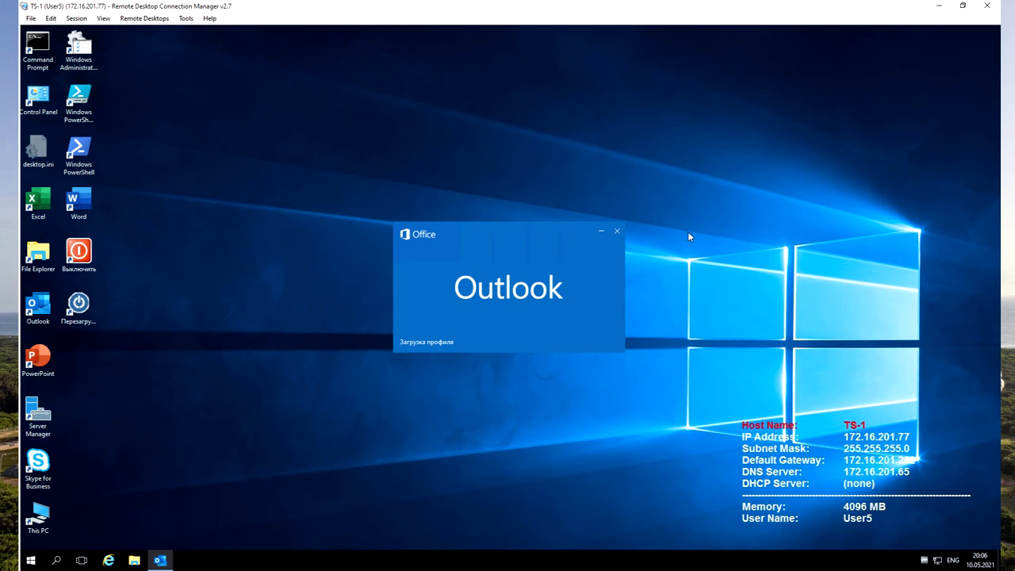
{"action": "mouse_move", "coordinate": [479, 235]}
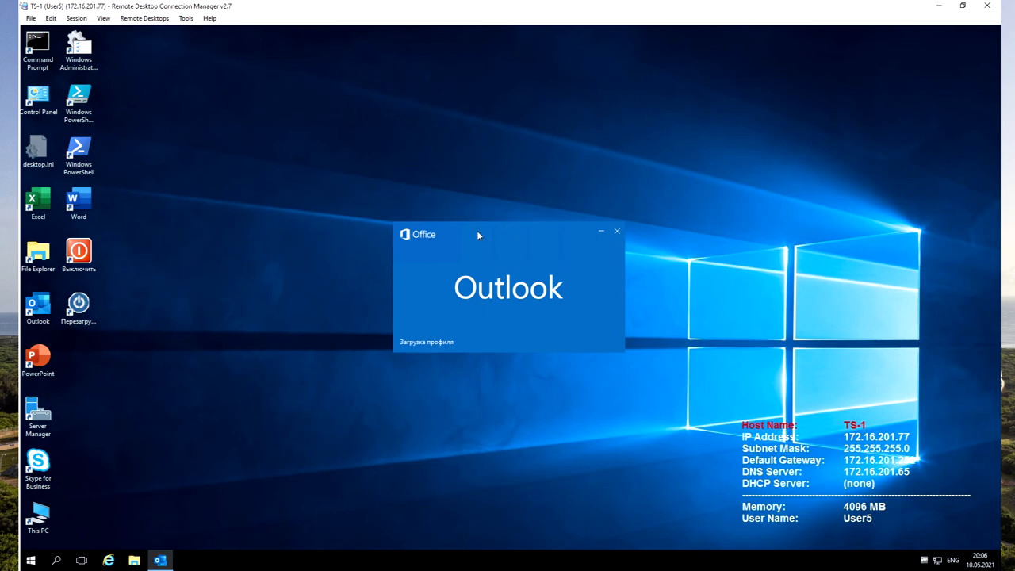
{"action": "mouse_move", "coordinate": [288, 539]}
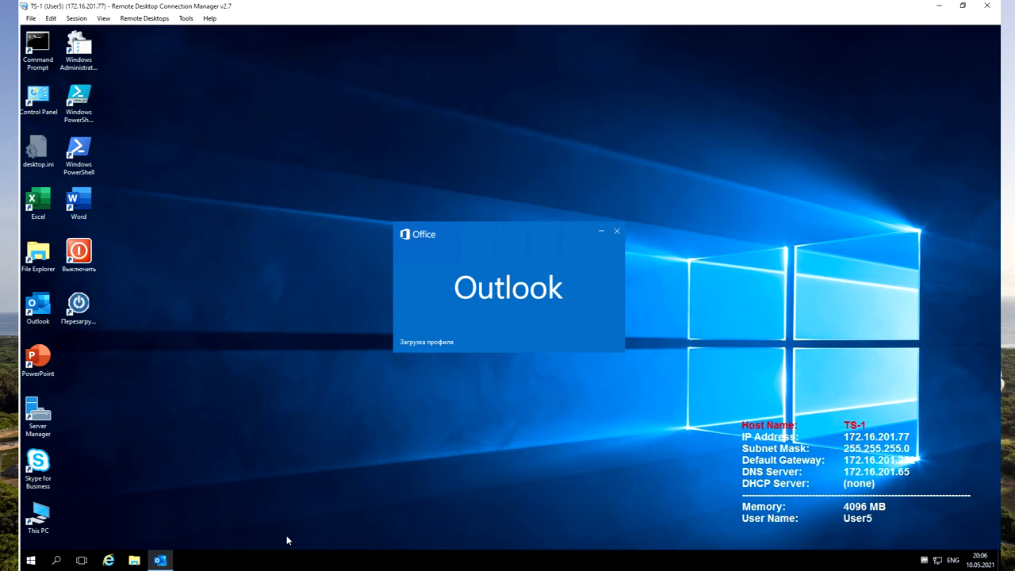
{"action": "mouse_move", "coordinate": [535, 501]}
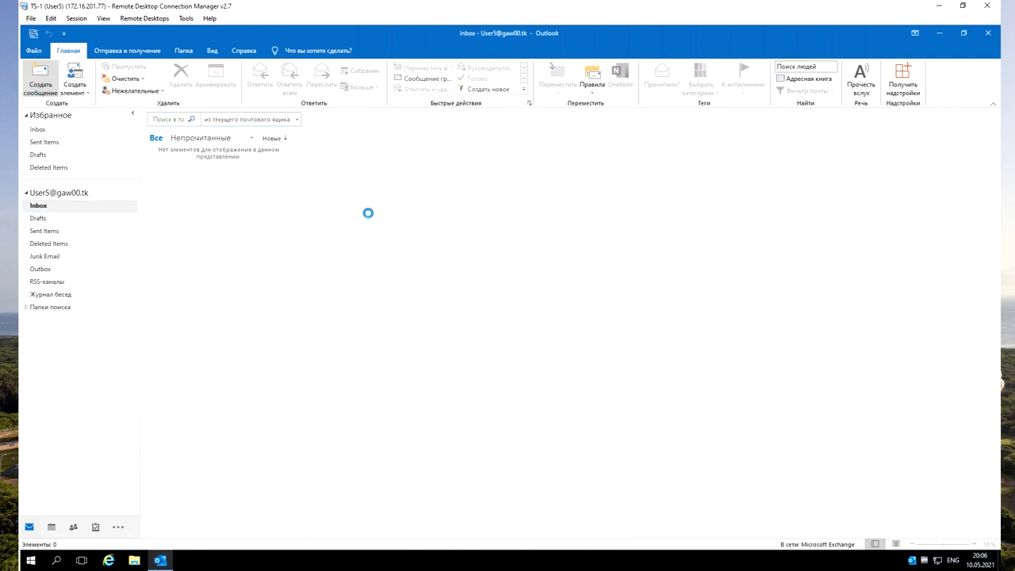
{"action": "left_click", "coordinate": [40, 79]}
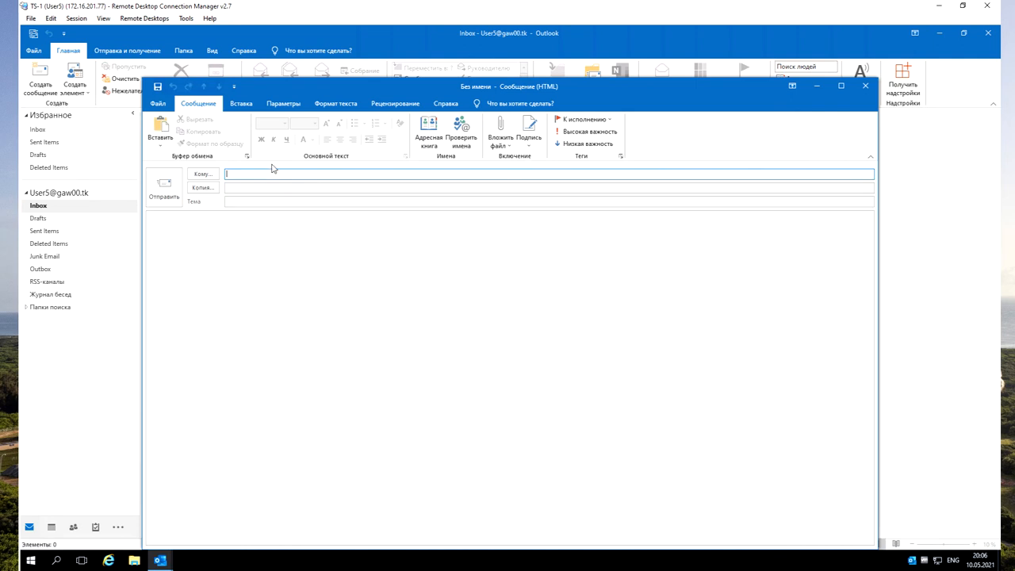
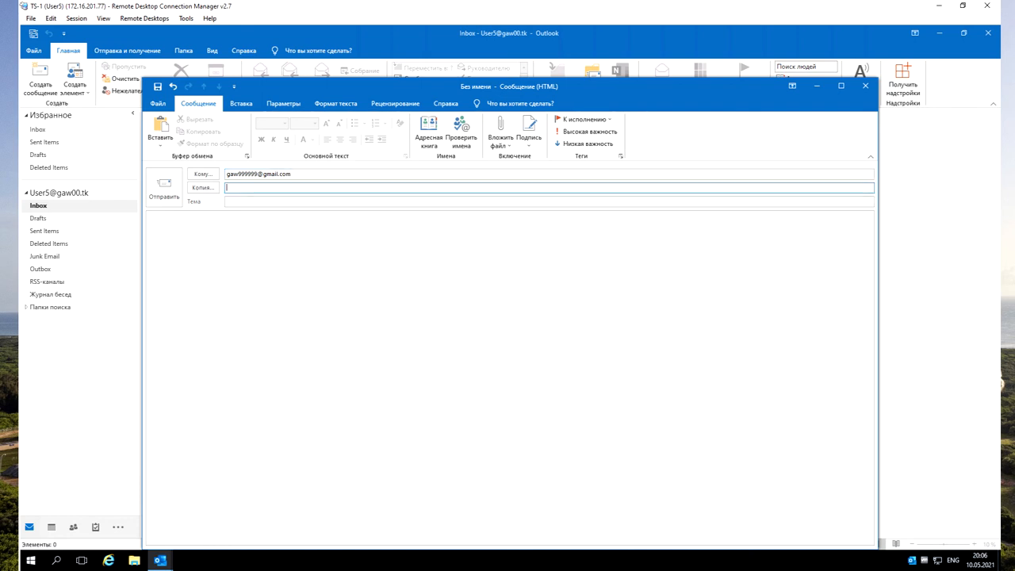
{"action": "left_click", "coordinate": [547, 200]}
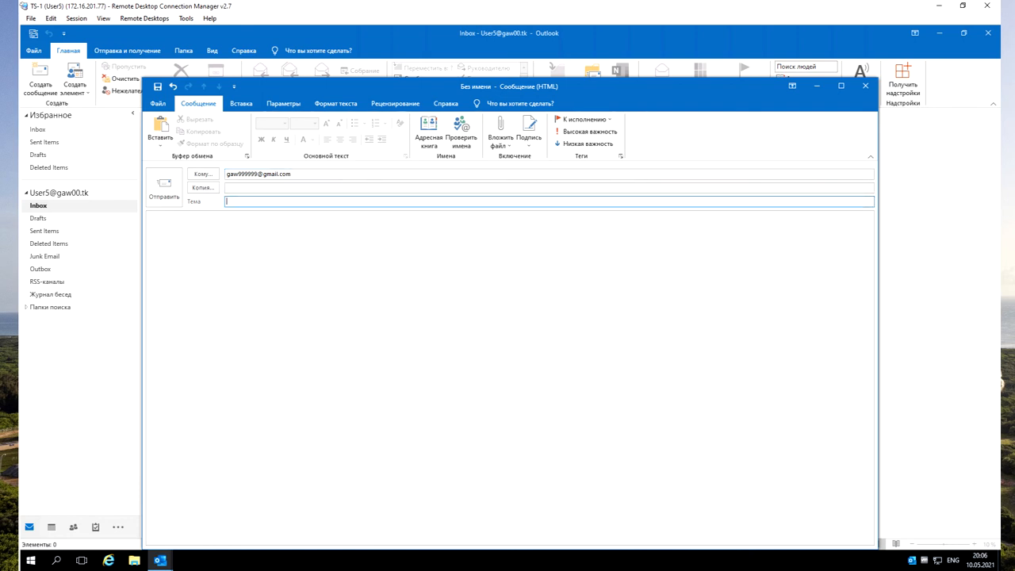
{"action": "type", "text": "Test 2"}
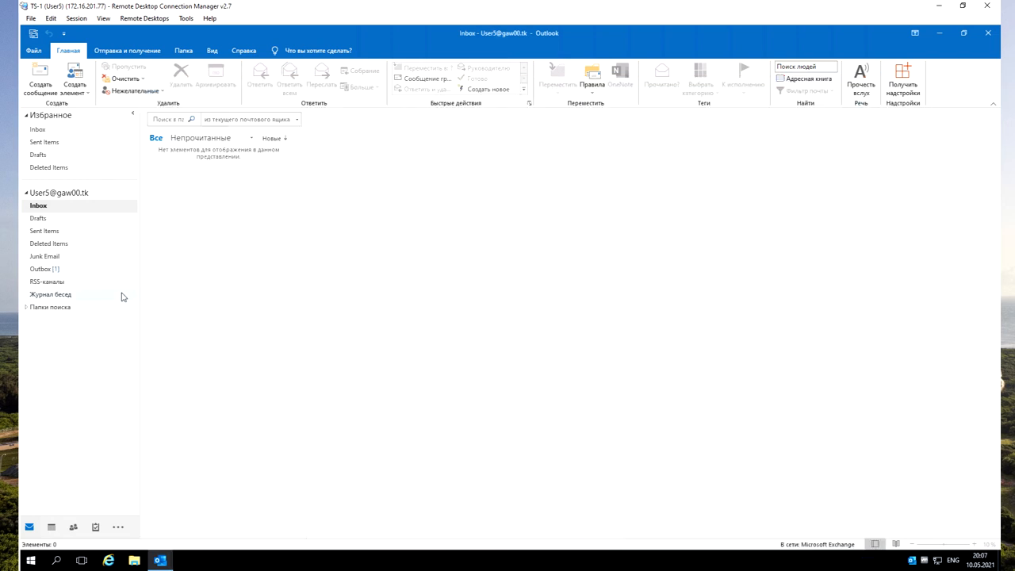
{"action": "left_click", "coordinate": [41, 270]}
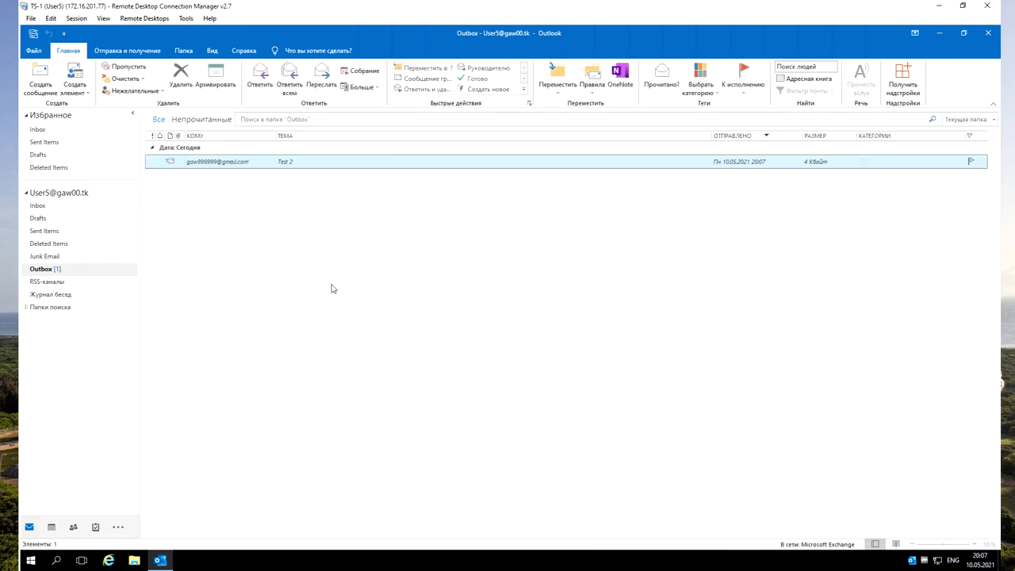
{"action": "mouse_move", "coordinate": [171, 281]}
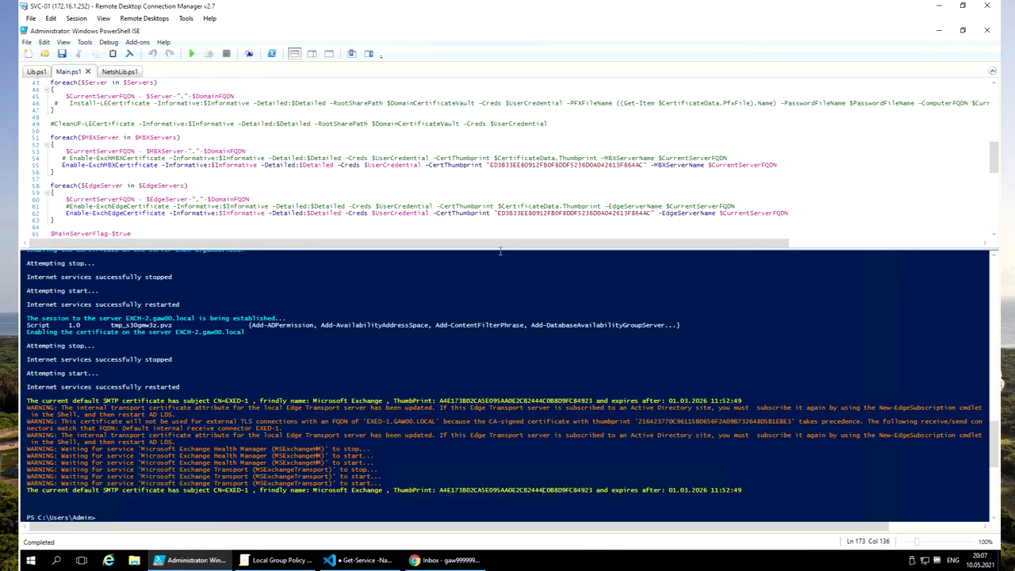
Step: In Gmail, select every conversation in the Spam folder and delete them forever
{"action": "left_click", "coordinate": [444, 559]}
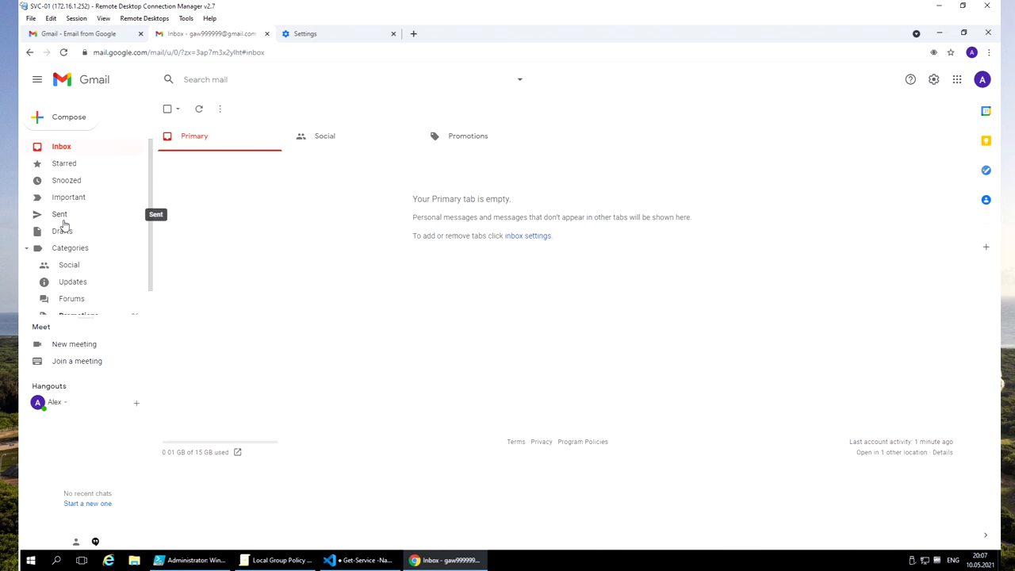
{"action": "mouse_move", "coordinate": [222, 88]}
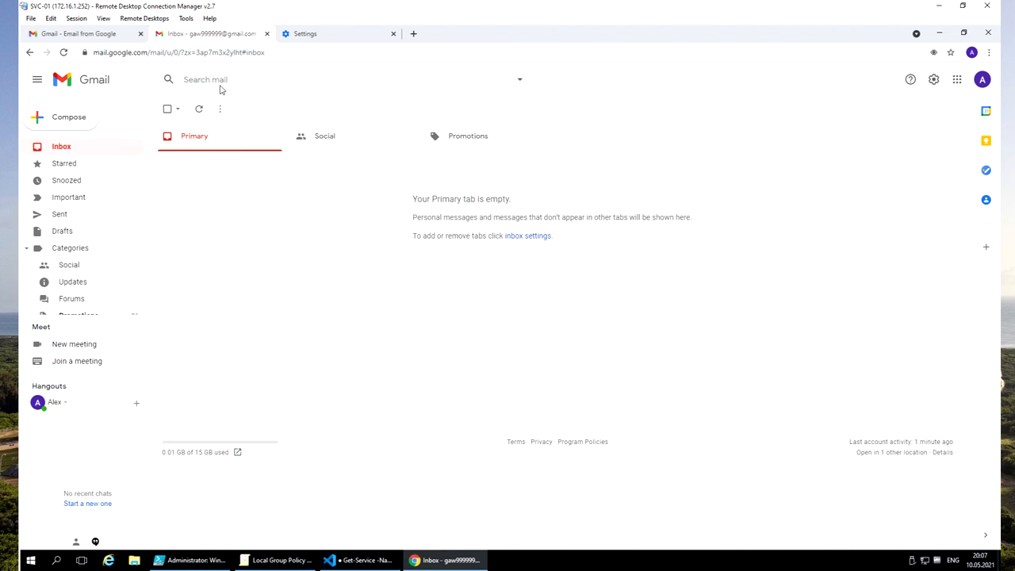
{"action": "left_click", "coordinate": [141, 33]}
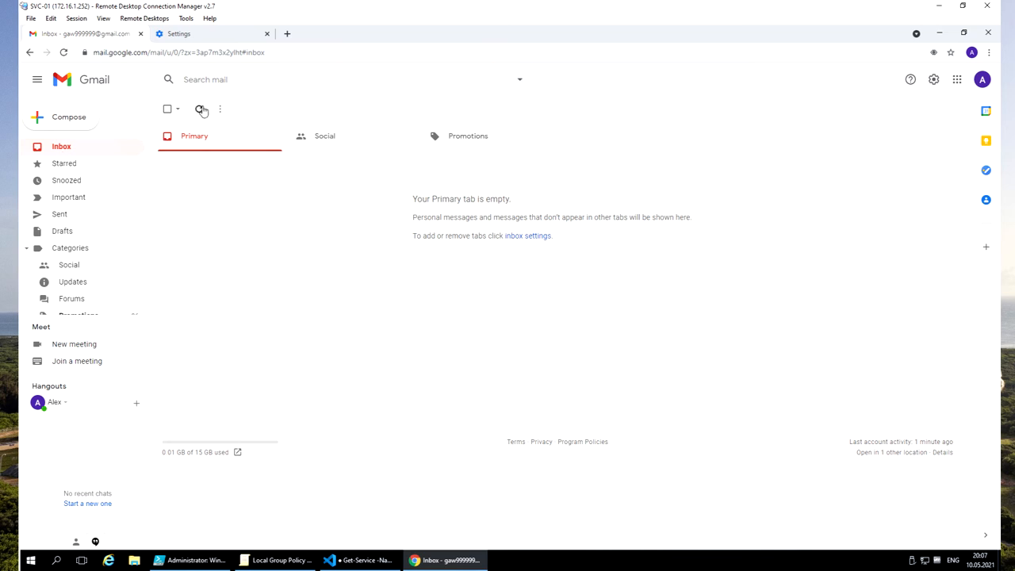
{"action": "mouse_move", "coordinate": [460, 238]}
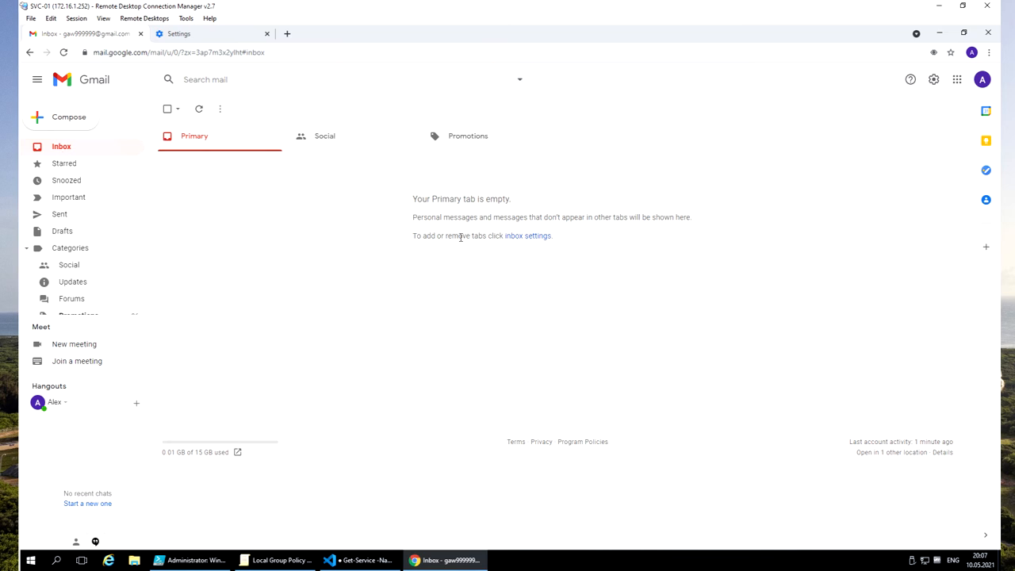
{"action": "scroll", "scroll_direction": "down", "scroll_amount": 3}
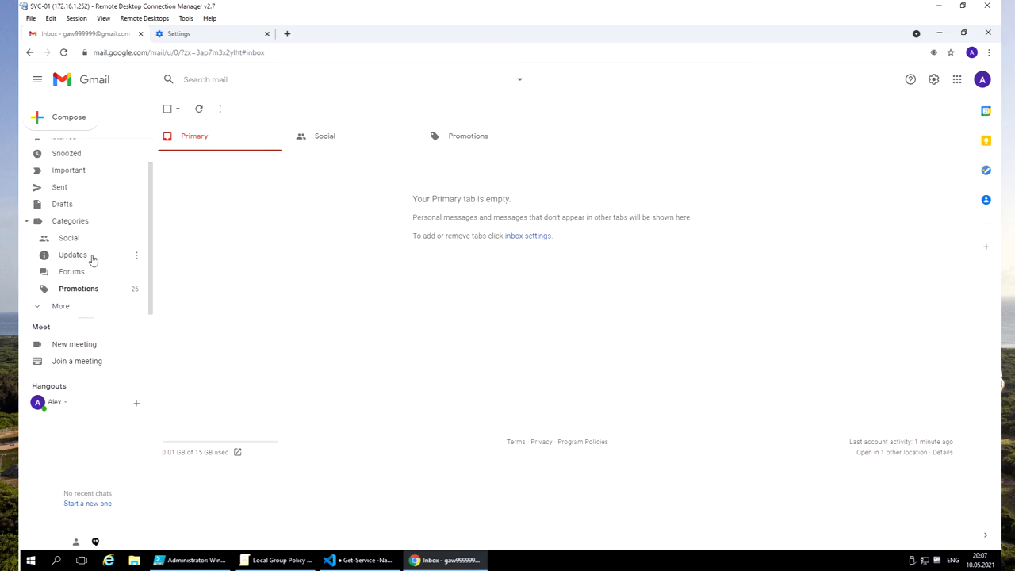
{"action": "mouse_move", "coordinate": [95, 254]}
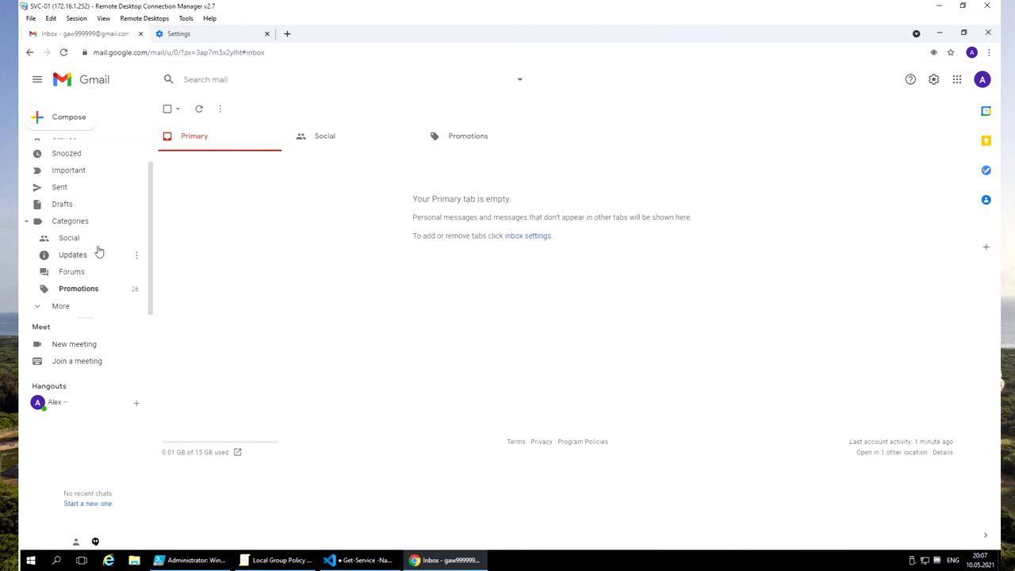
{"action": "left_click", "coordinate": [60, 304]}
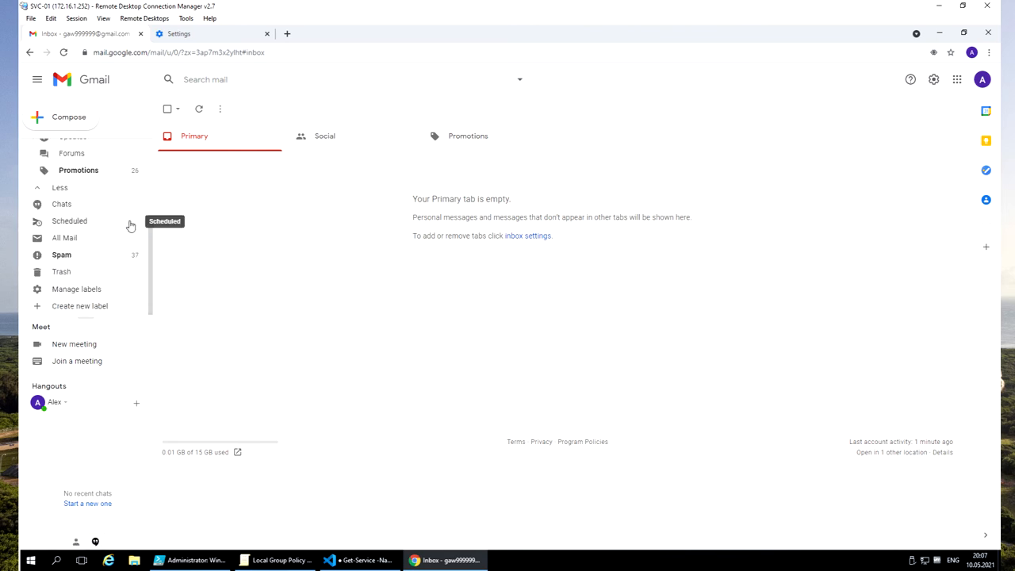
{"action": "left_click", "coordinate": [60, 253]}
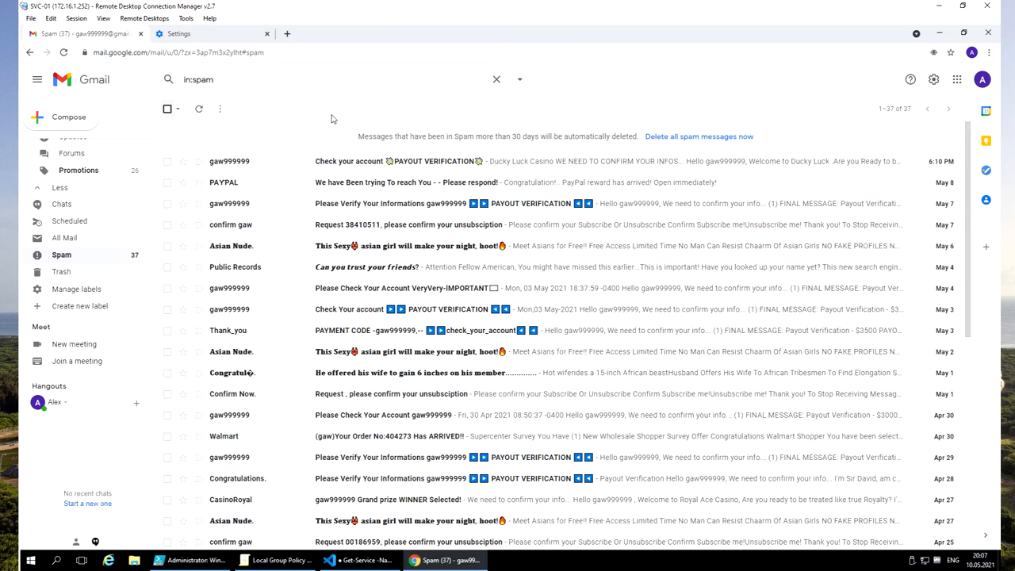
{"action": "left_click", "coordinate": [168, 108]}
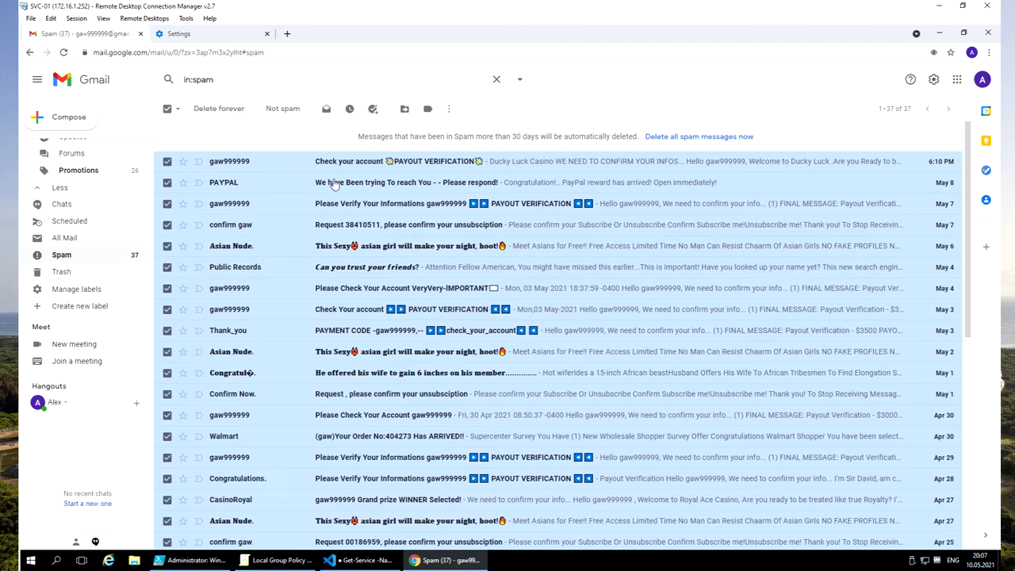
{"action": "left_click", "coordinate": [219, 108]}
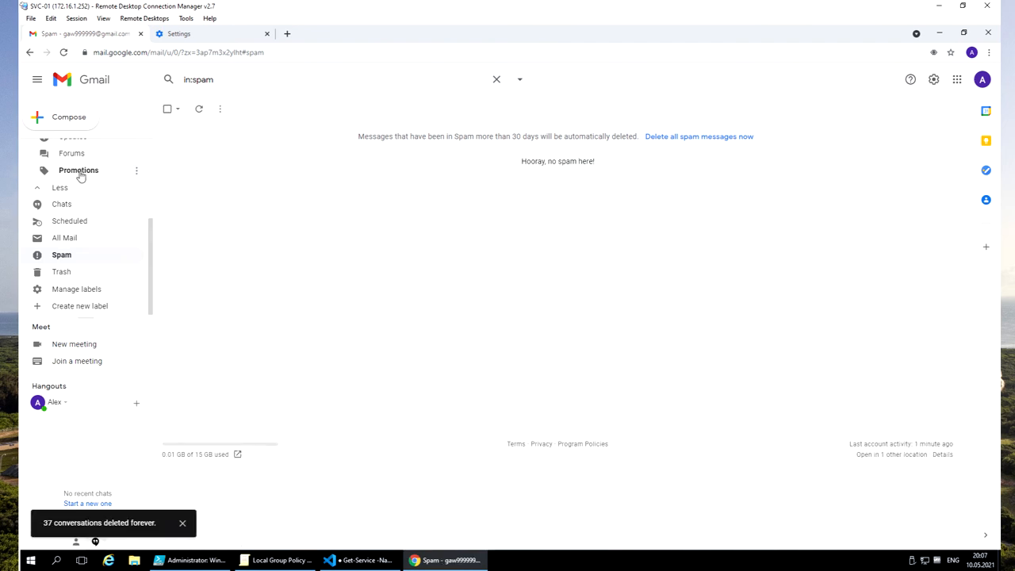
Step: Select every Promotions email for deletion and return to the inbox
{"action": "left_click", "coordinate": [78, 170]}
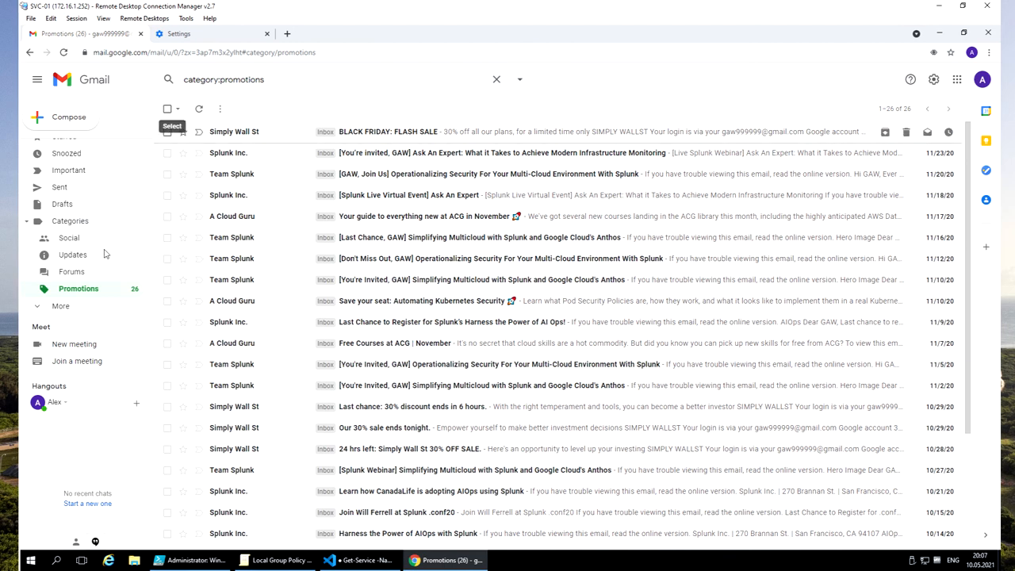
{"action": "left_click", "coordinate": [168, 108]}
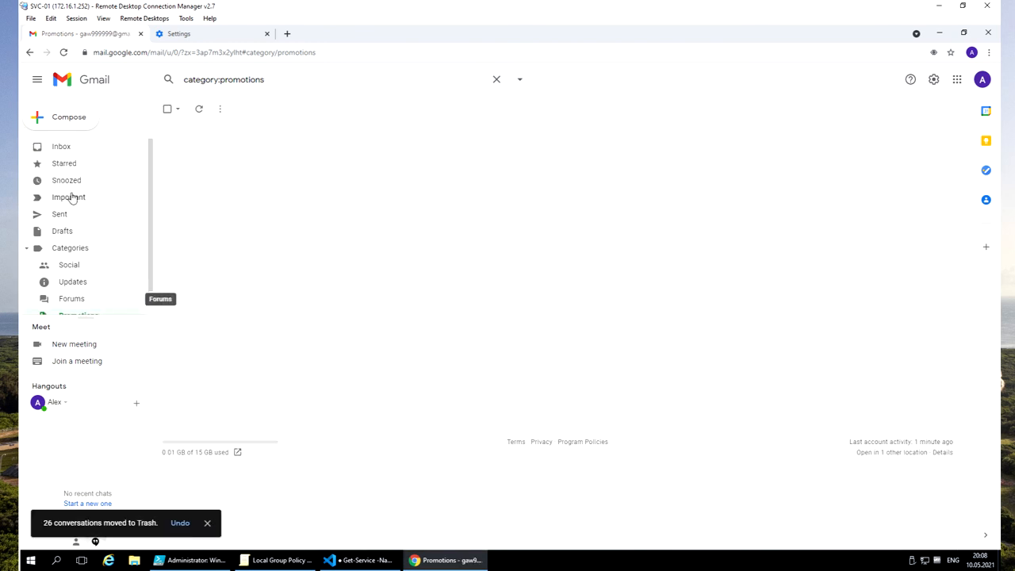
{"action": "left_click", "coordinate": [60, 146]}
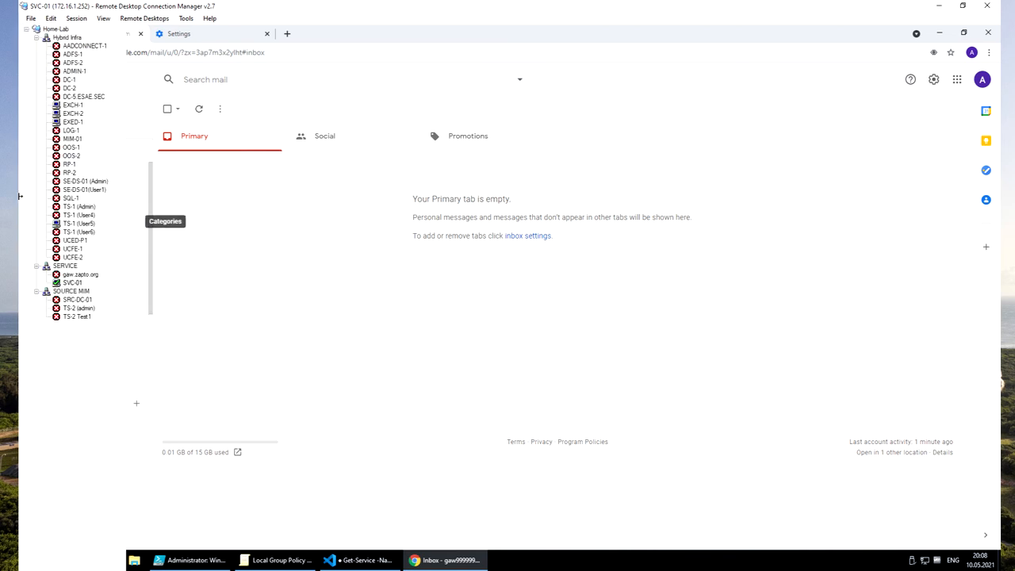
Step: Uncover the browser and refresh the inbox so the Test 2 message from User5 appears in Primary
{"action": "left_click", "coordinate": [78, 222]}
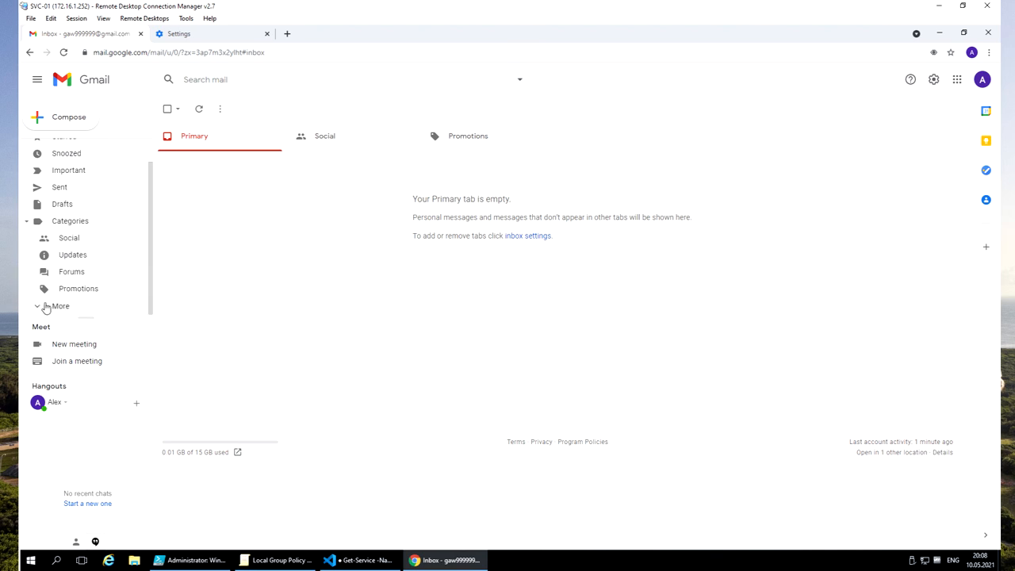
{"action": "left_click", "coordinate": [60, 306]}
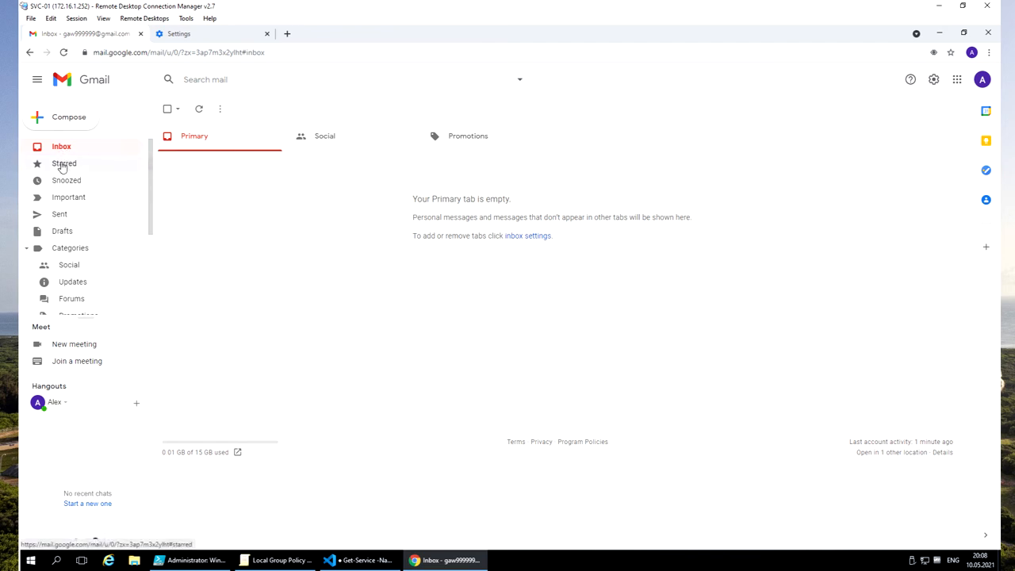
{"action": "mouse_move", "coordinate": [831, 226]}
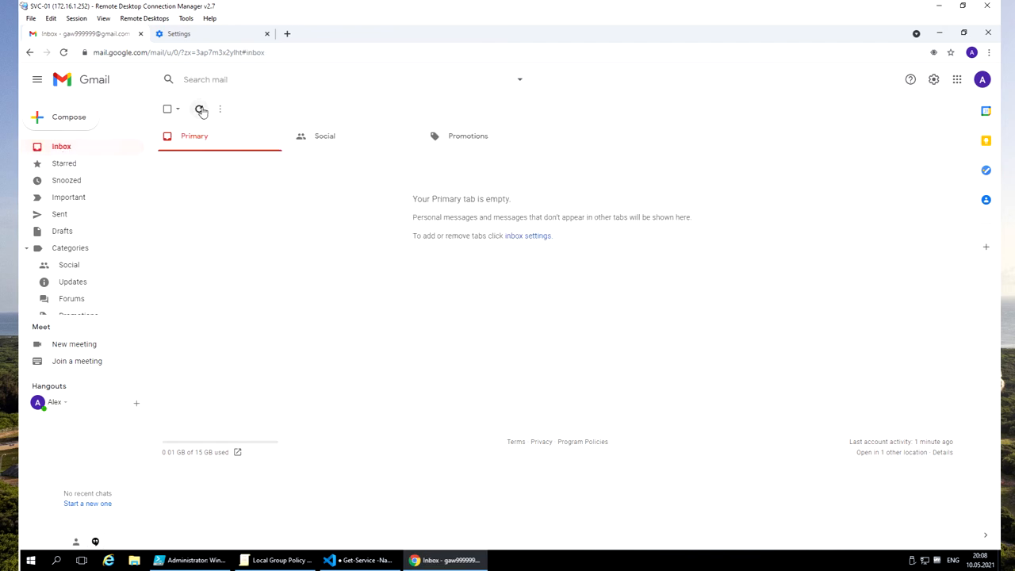
{"action": "left_click", "coordinate": [200, 108]}
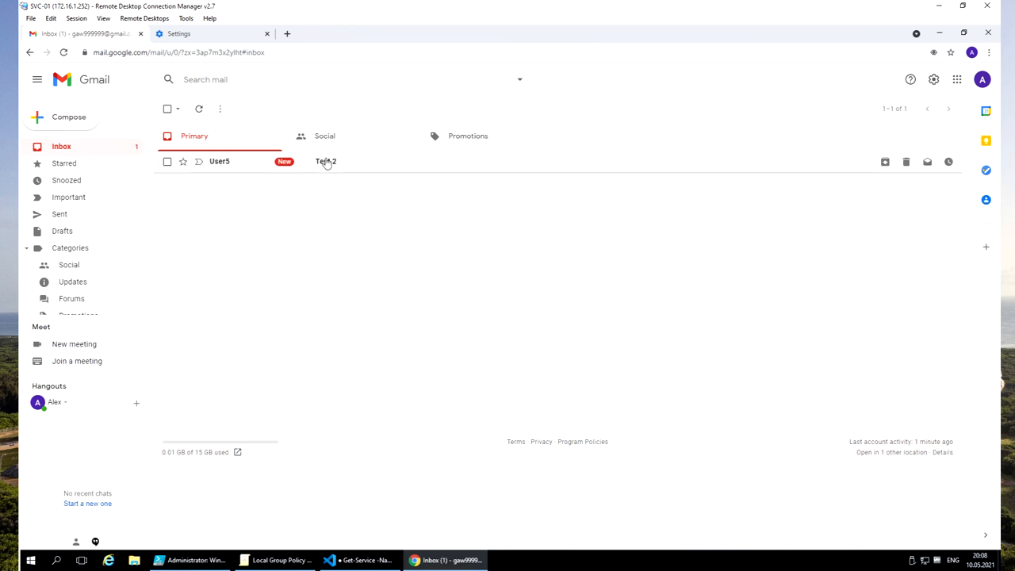
Step: Reply to the Test 2 email in Gmail with the message '100%' and send it
{"action": "left_click", "coordinate": [325, 162]}
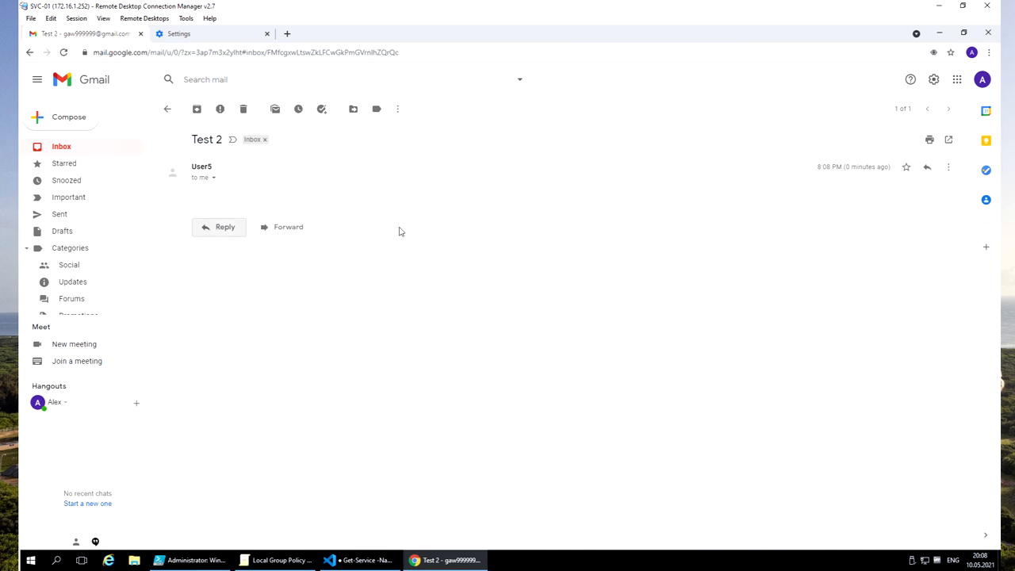
{"action": "left_click", "coordinate": [225, 225]}
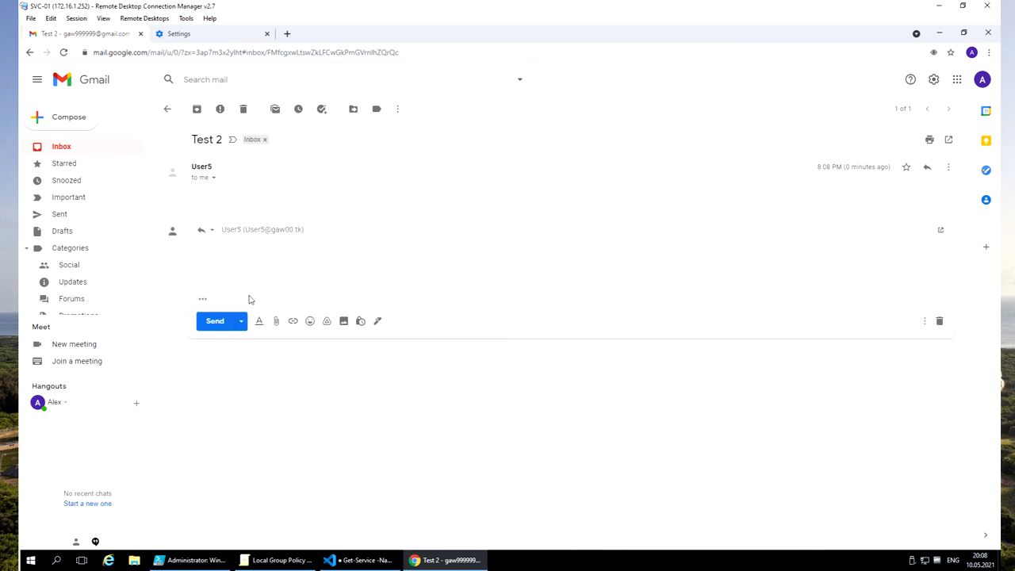
{"action": "type", "text": "100%"}
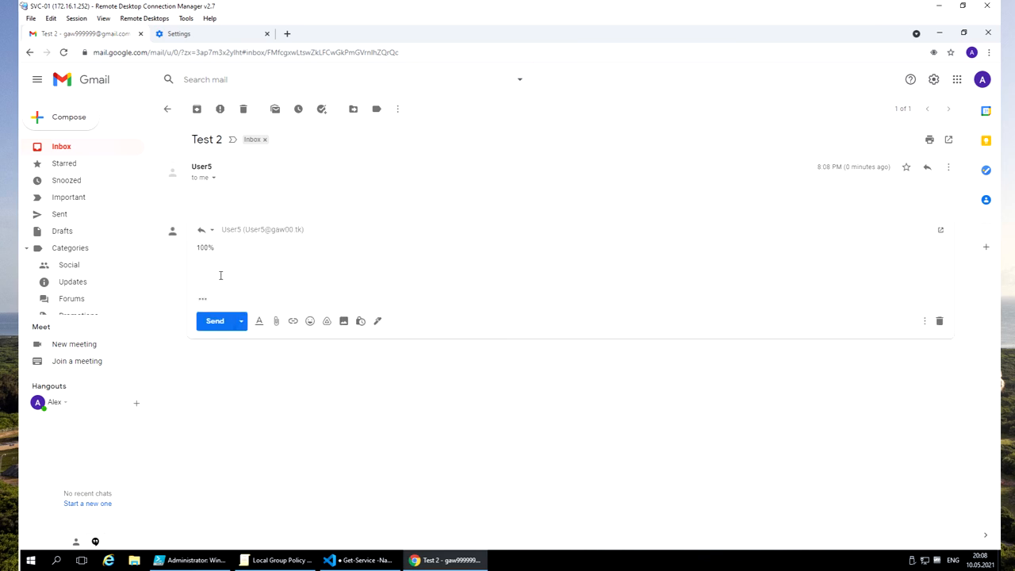
{"action": "left_click", "coordinate": [216, 321]}
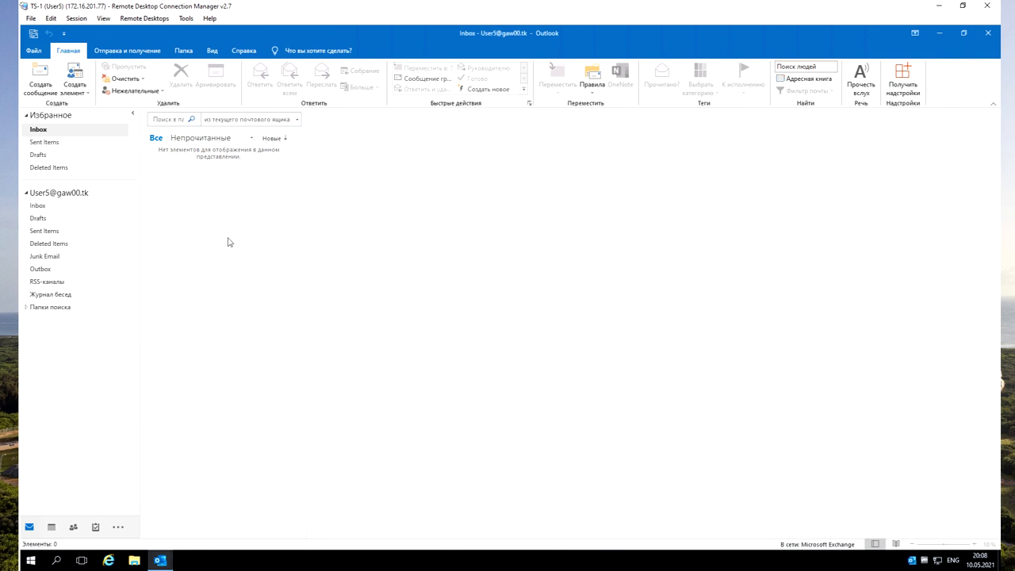
{"action": "mouse_move", "coordinate": [292, 200]}
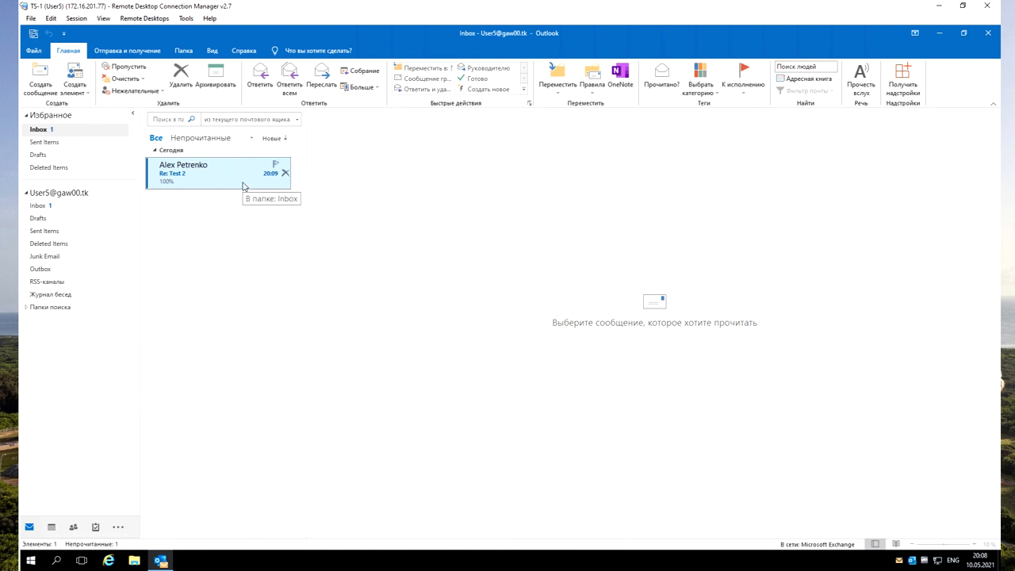
Step: Read the received Re: Test 2 reply in the Outlook Inbox showing '100%'
{"action": "left_click", "coordinate": [218, 172]}
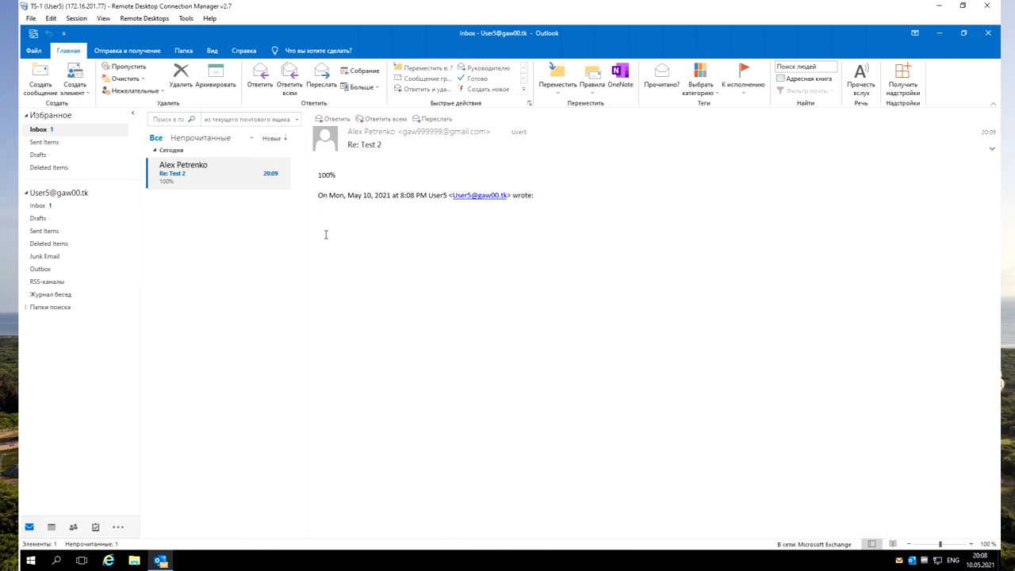
{"action": "mouse_move", "coordinate": [381, 203]}
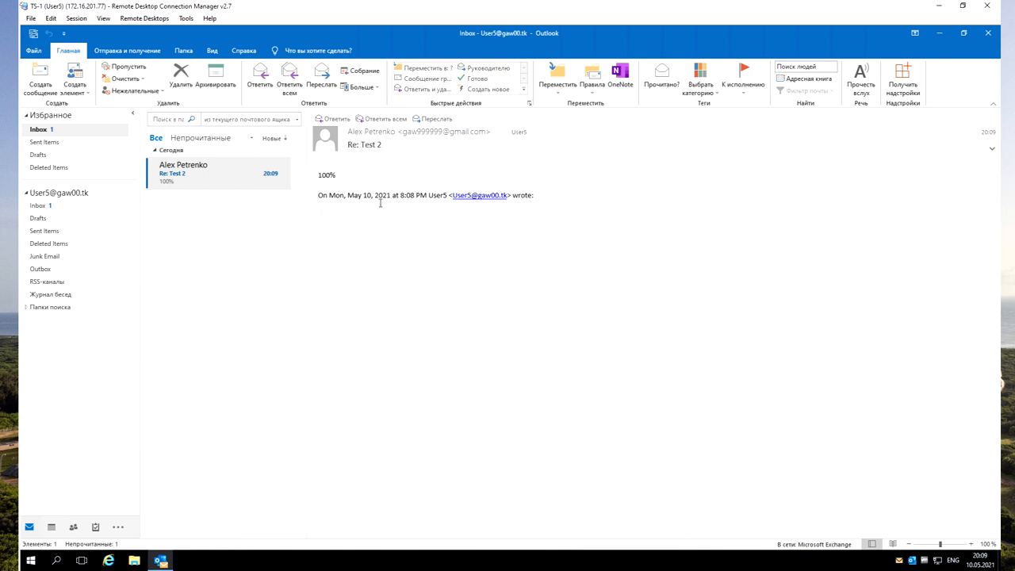
{"action": "mouse_move", "coordinate": [374, 207]}
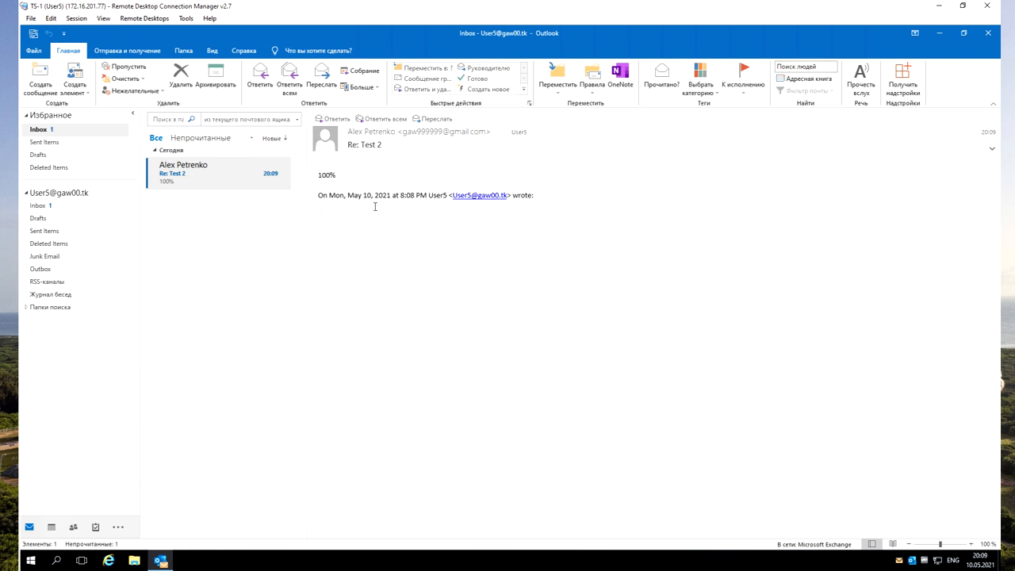
{"action": "mouse_move", "coordinate": [375, 206]}
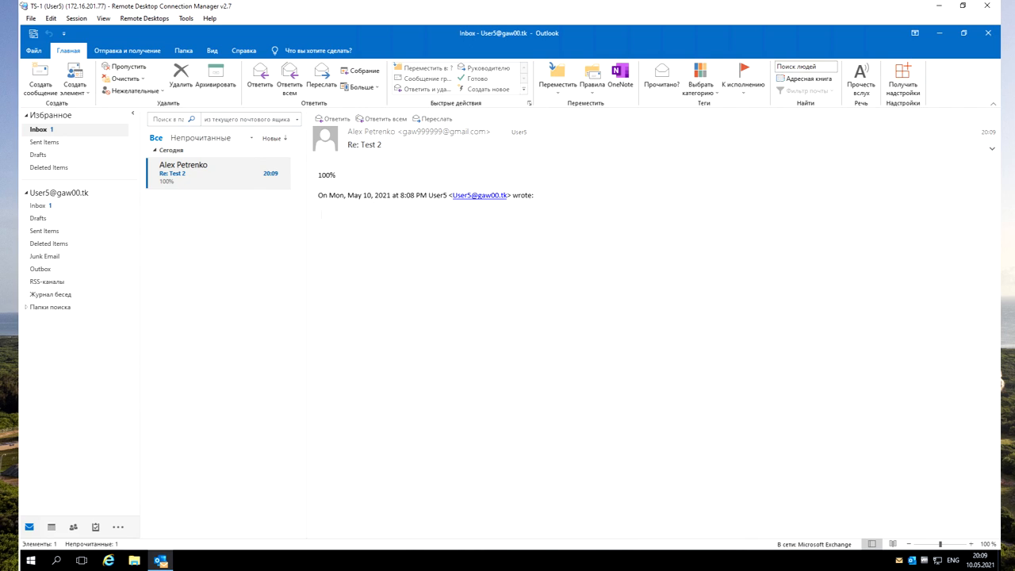